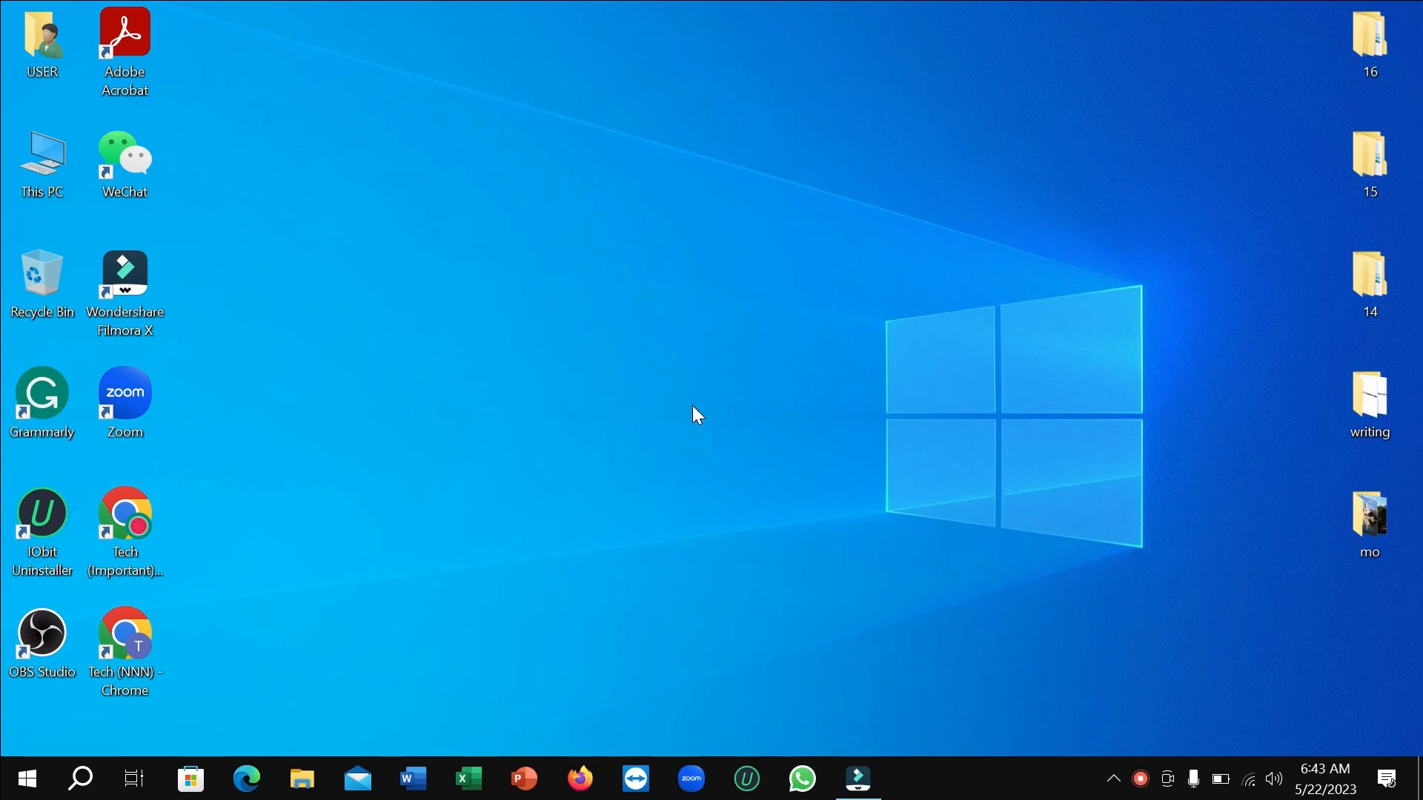
mouse_move(658, 434)
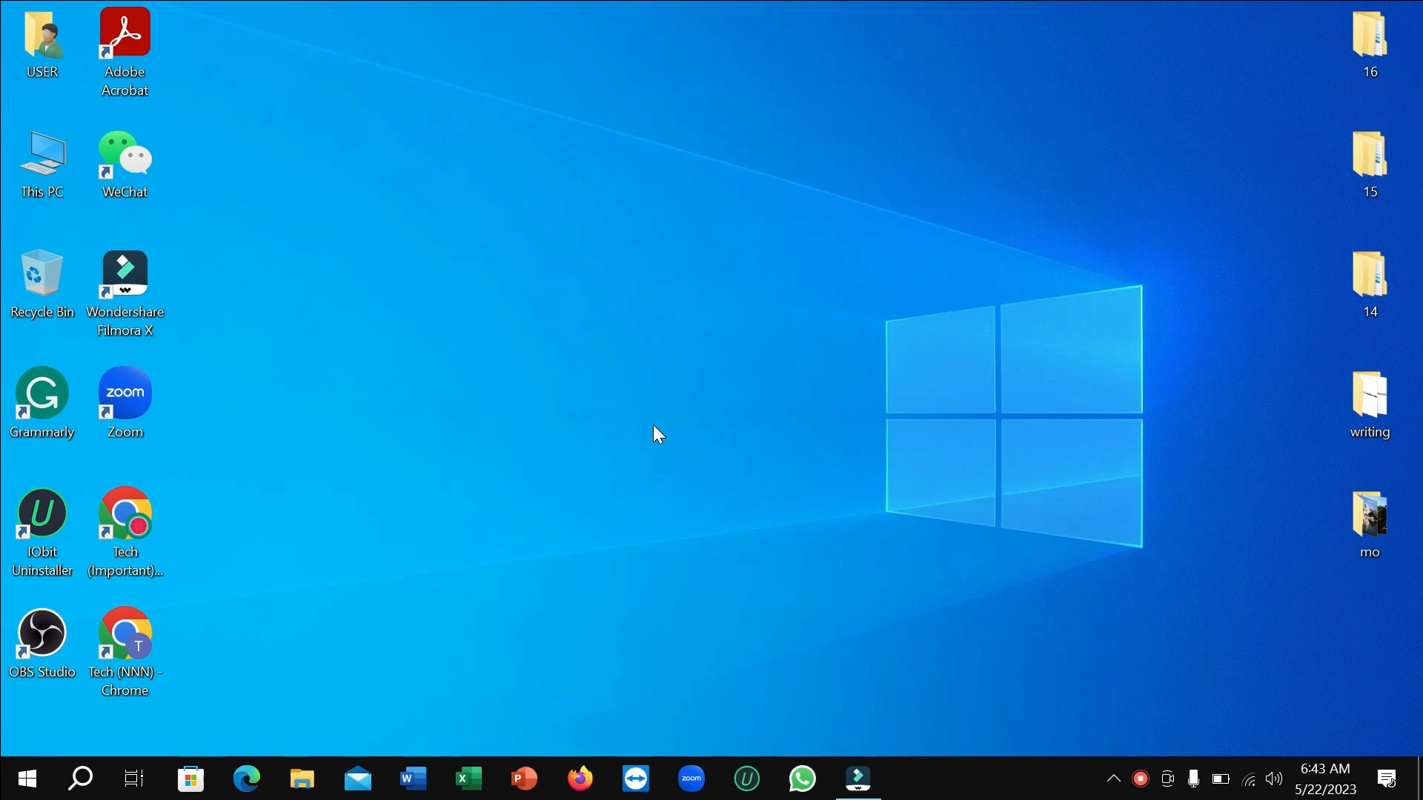
mouse_move(642, 433)
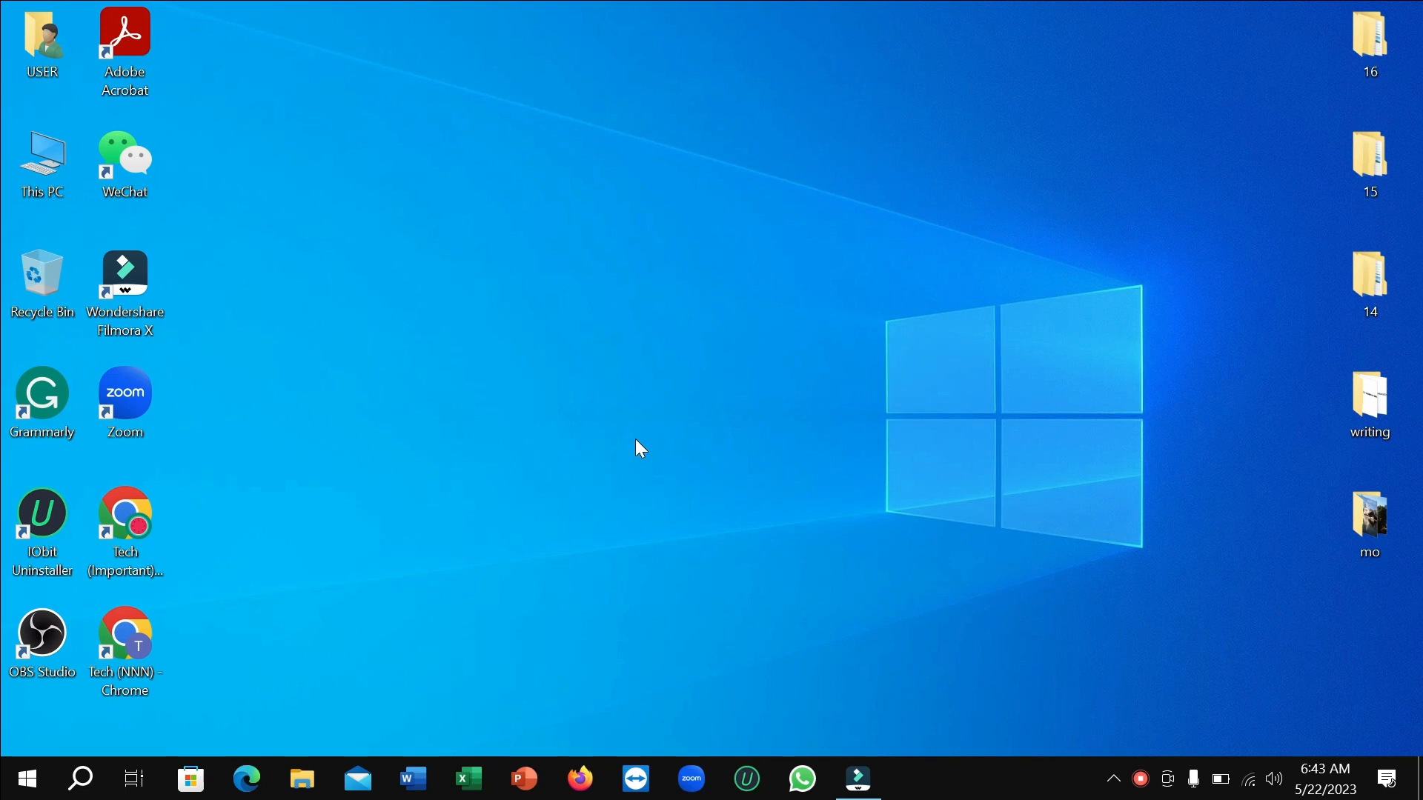
mouse_move(517, 503)
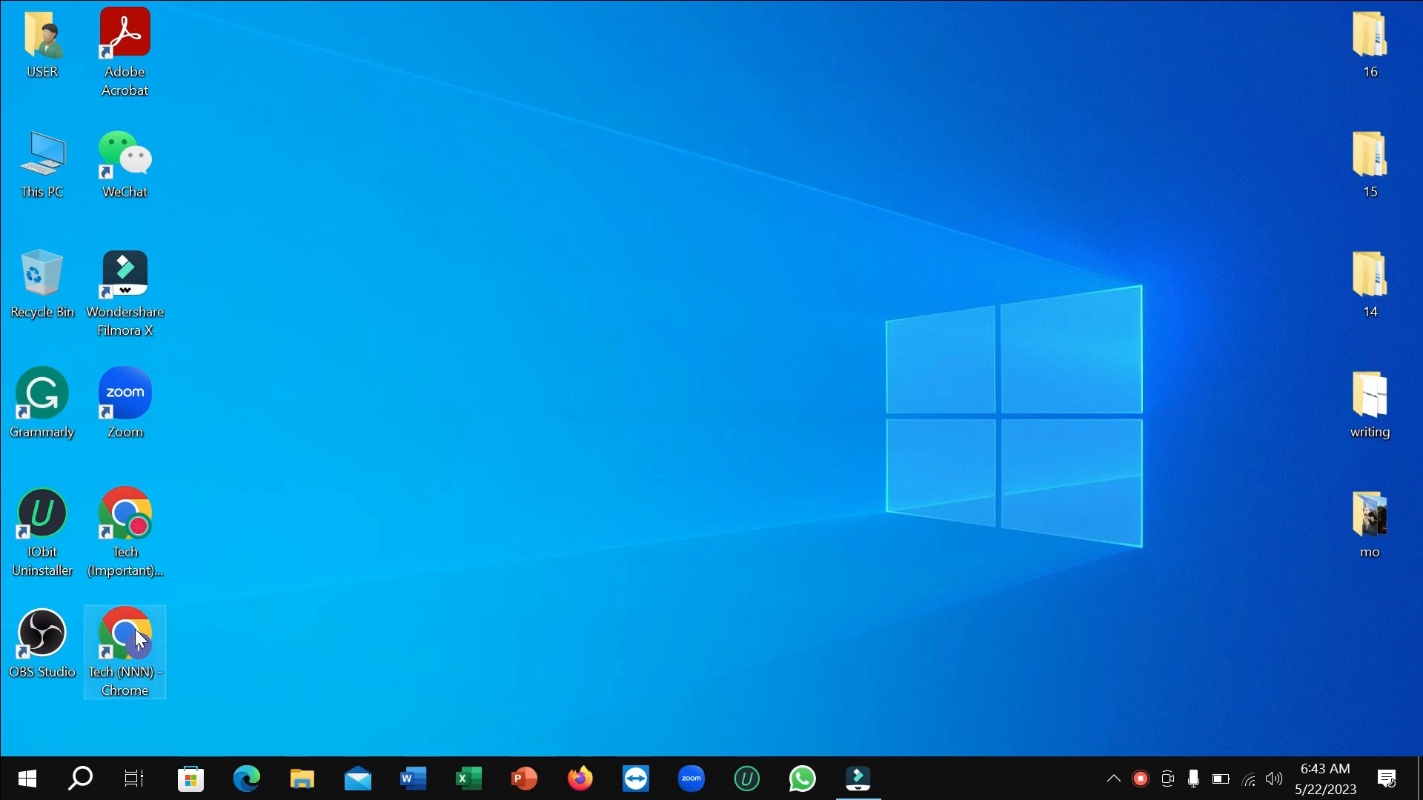
Launch Google Chrome from the desktop shortcut to search for the Opera browser.
double_click(124, 636)
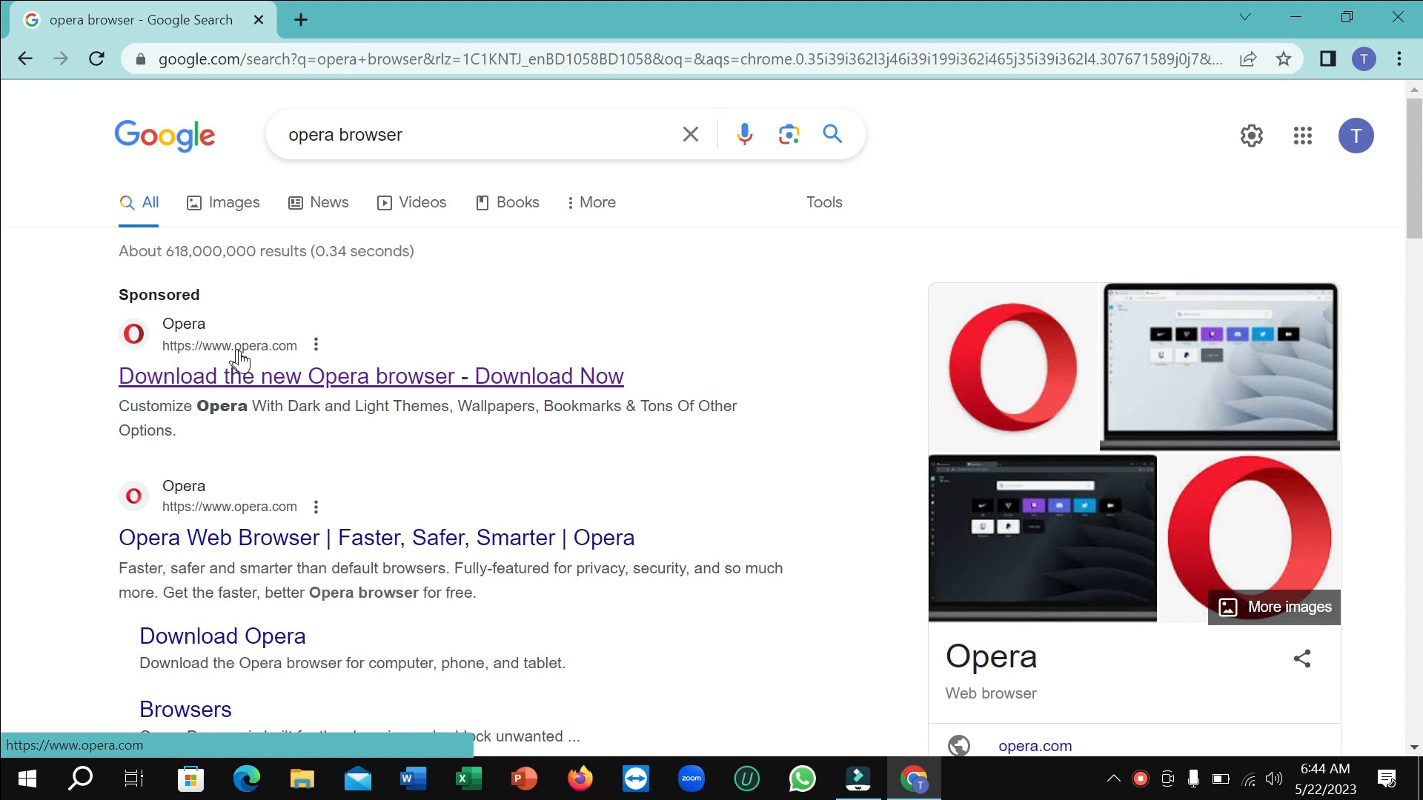
Download the Opera installer from the sponsored Opera page and run OperaSetup (1).exe.
click(249, 375)
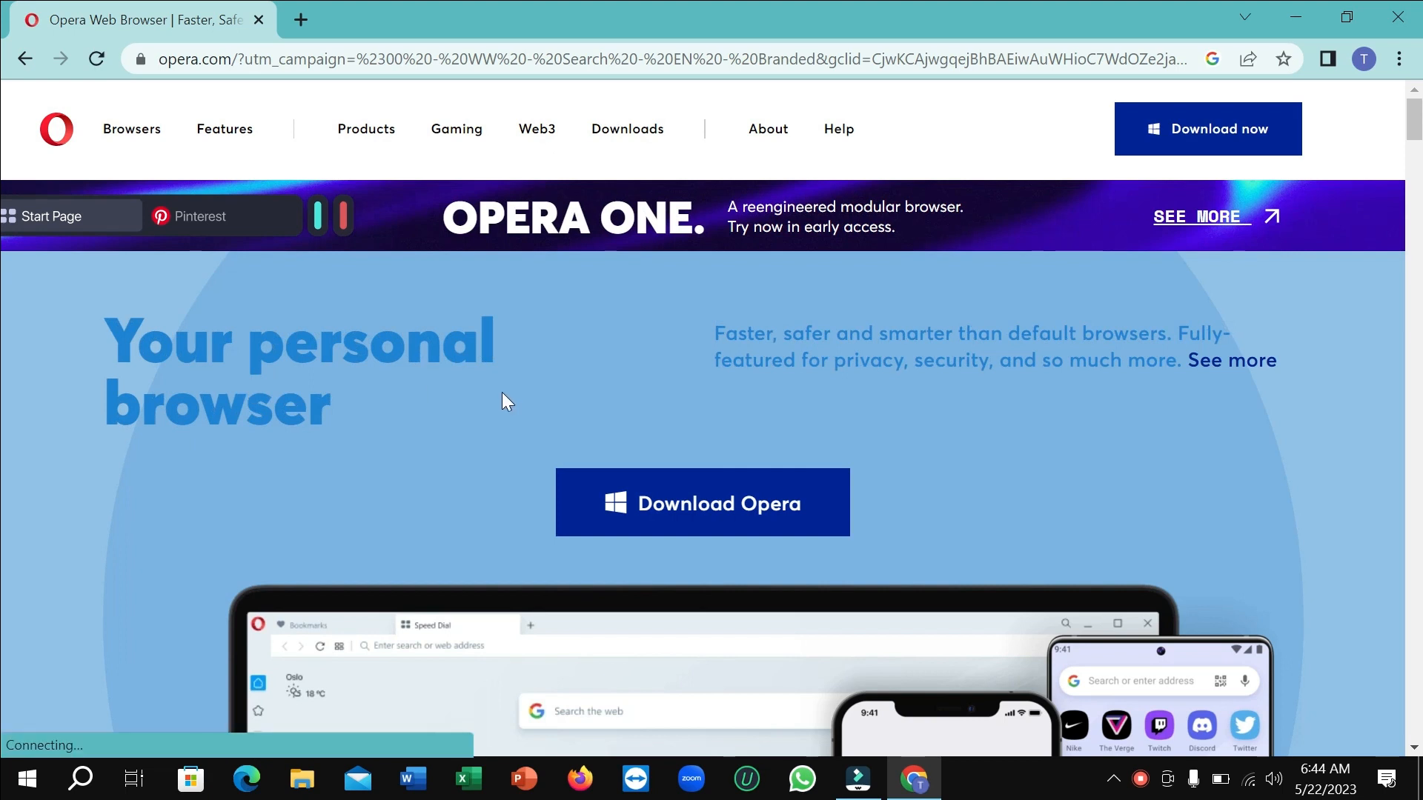
mouse_move(1207, 127)
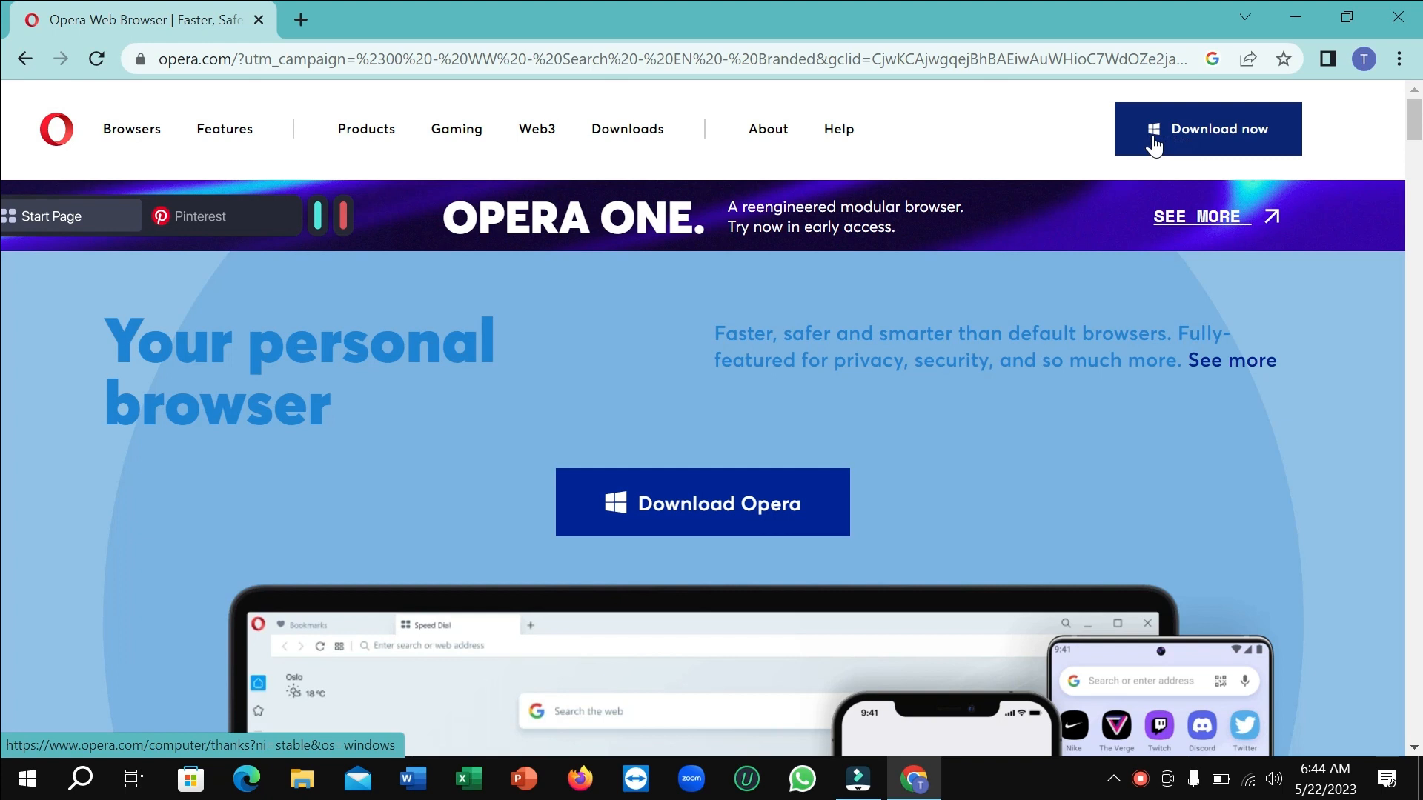
mouse_move(609, 507)
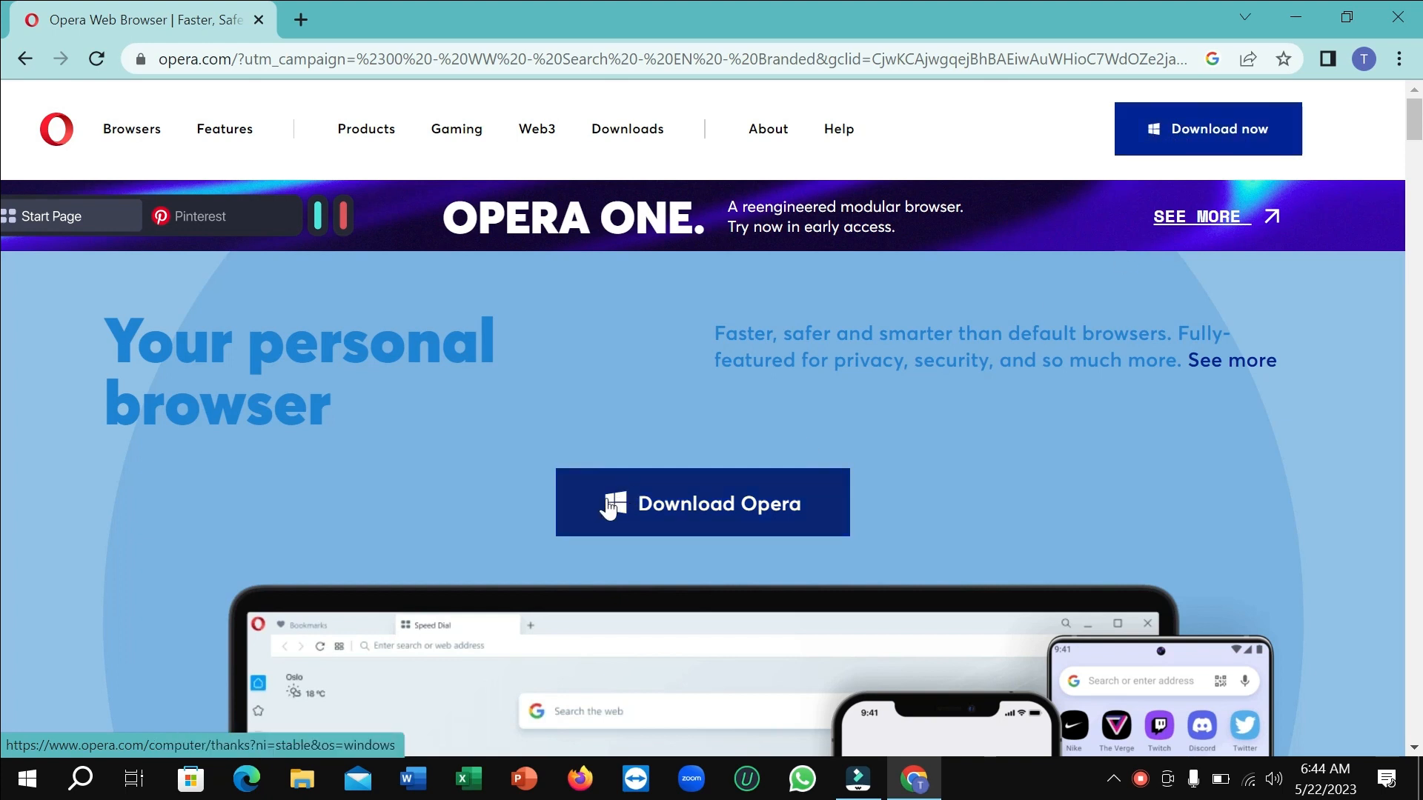
mouse_move(1220, 116)
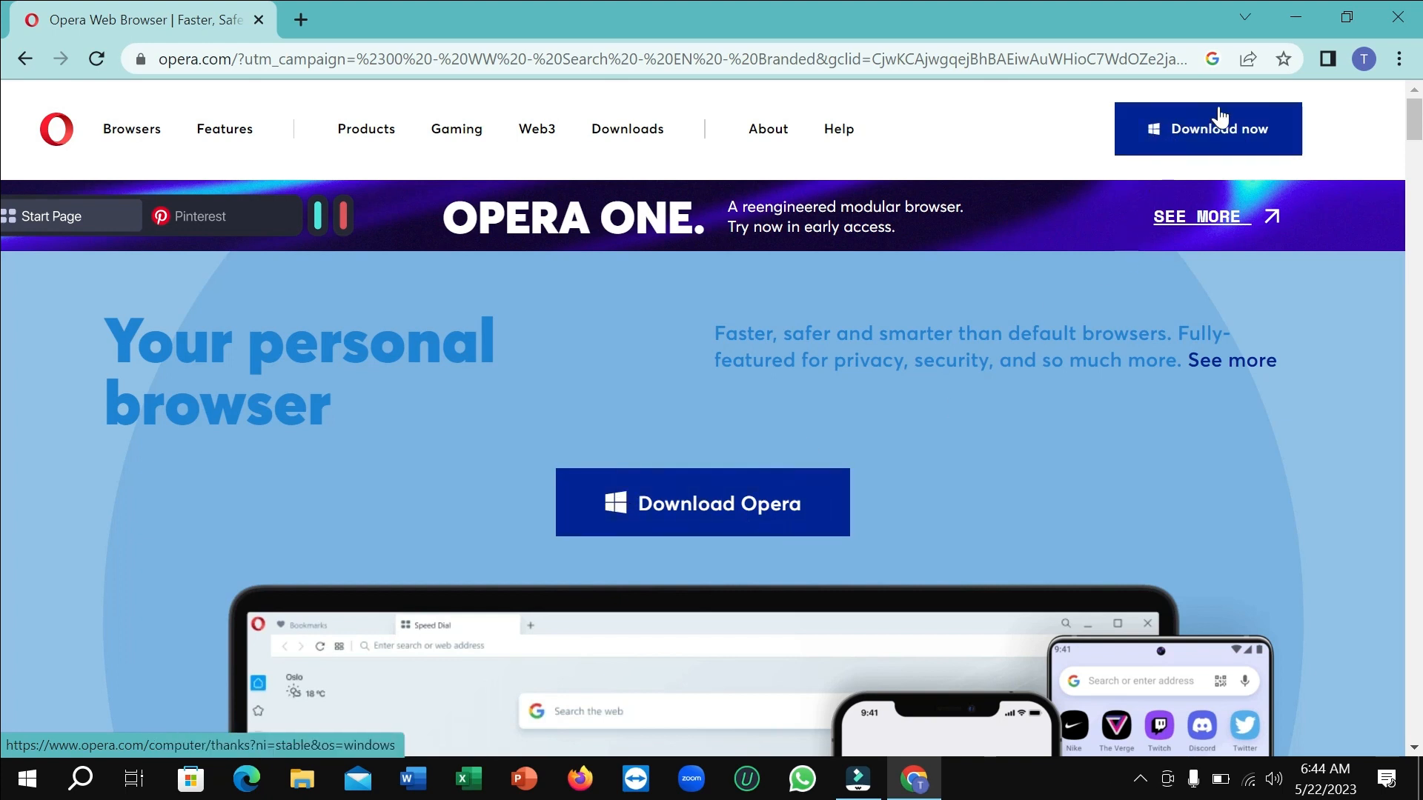
mouse_move(735, 569)
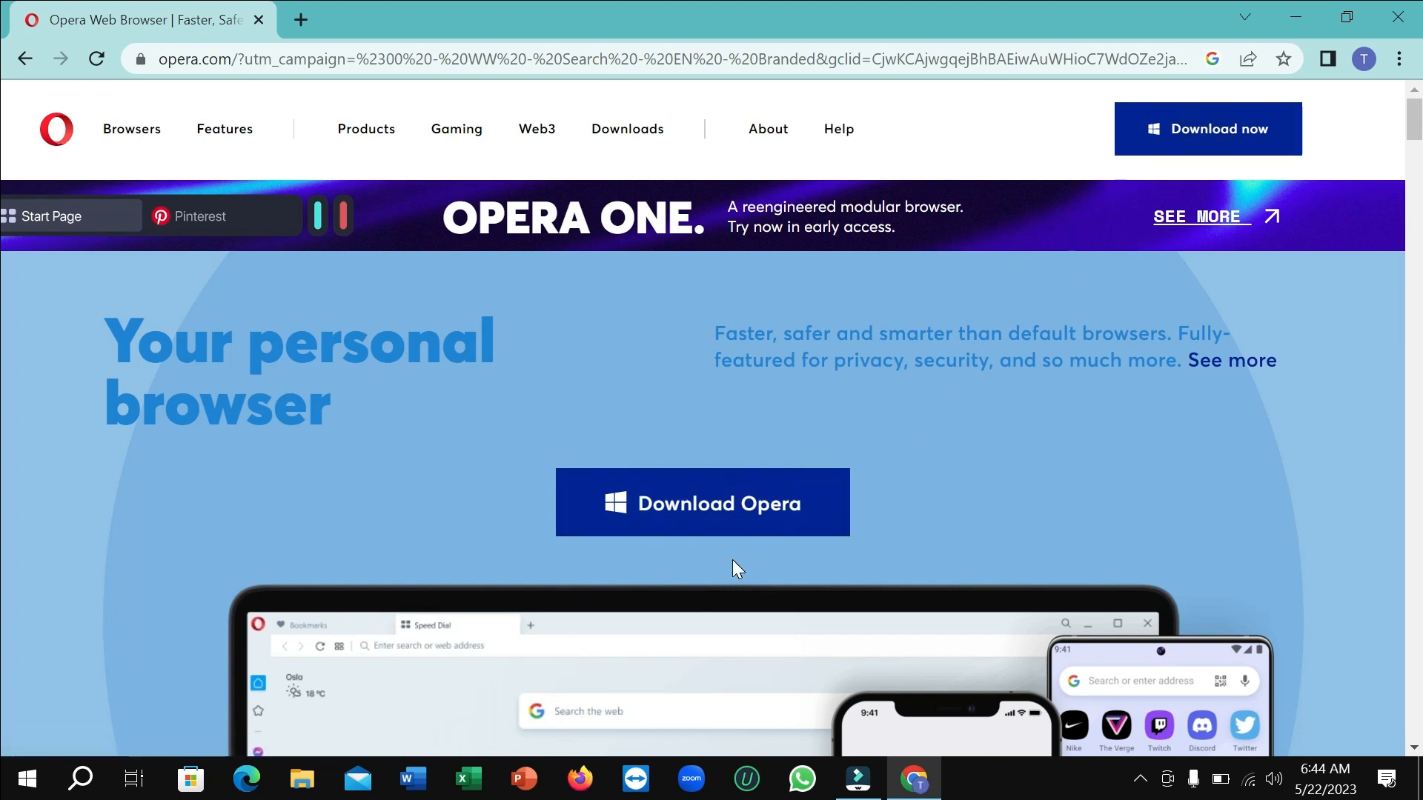
mouse_move(698, 509)
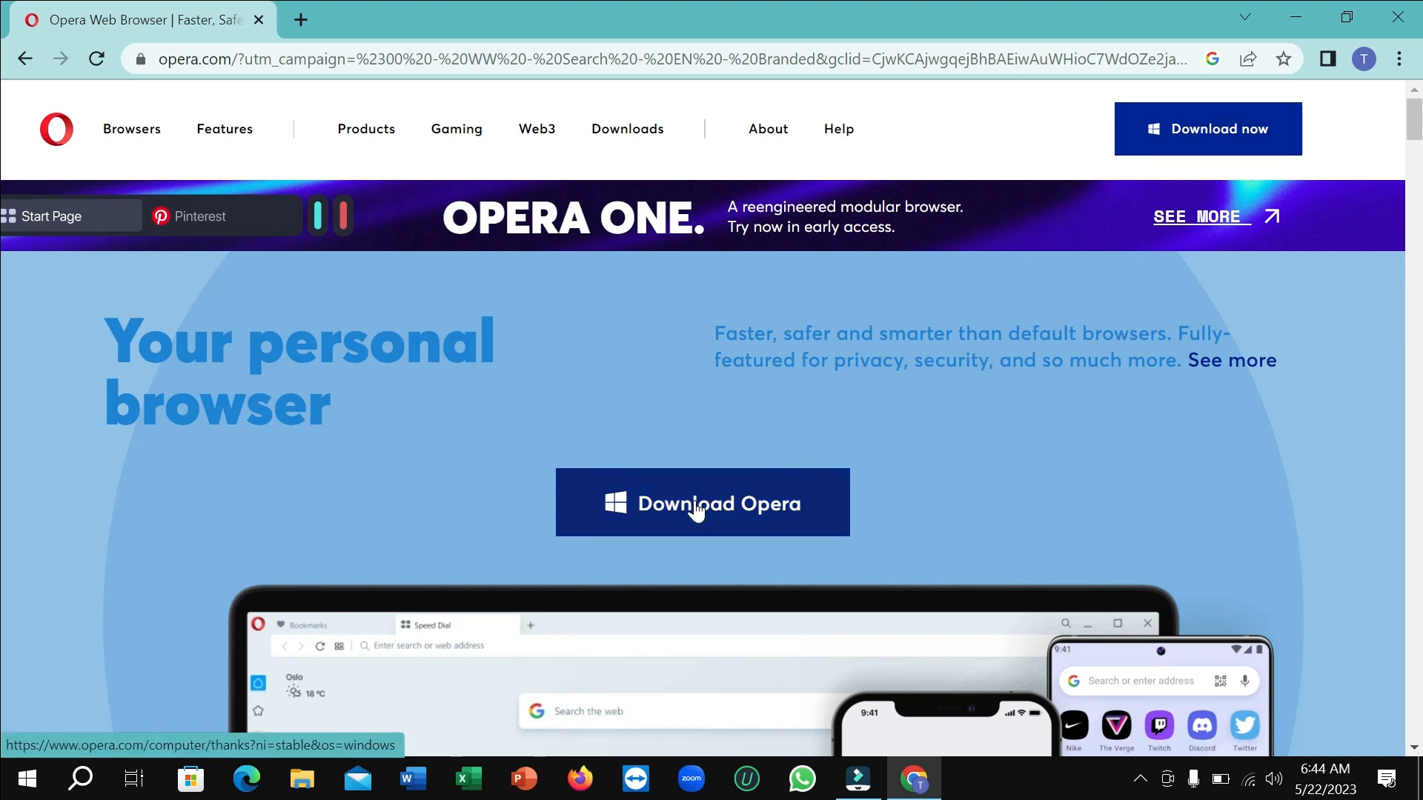
click(701, 503)
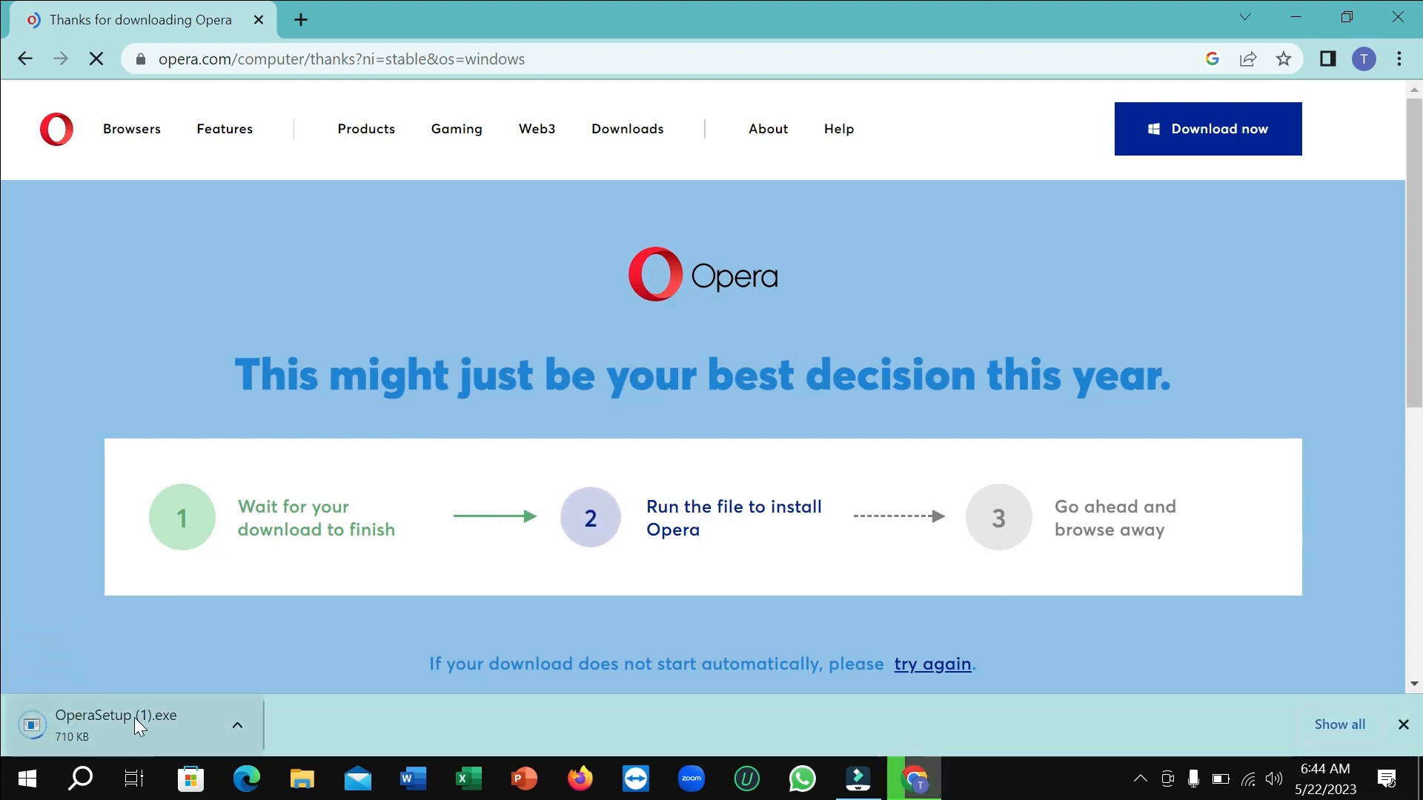
click(1401, 59)
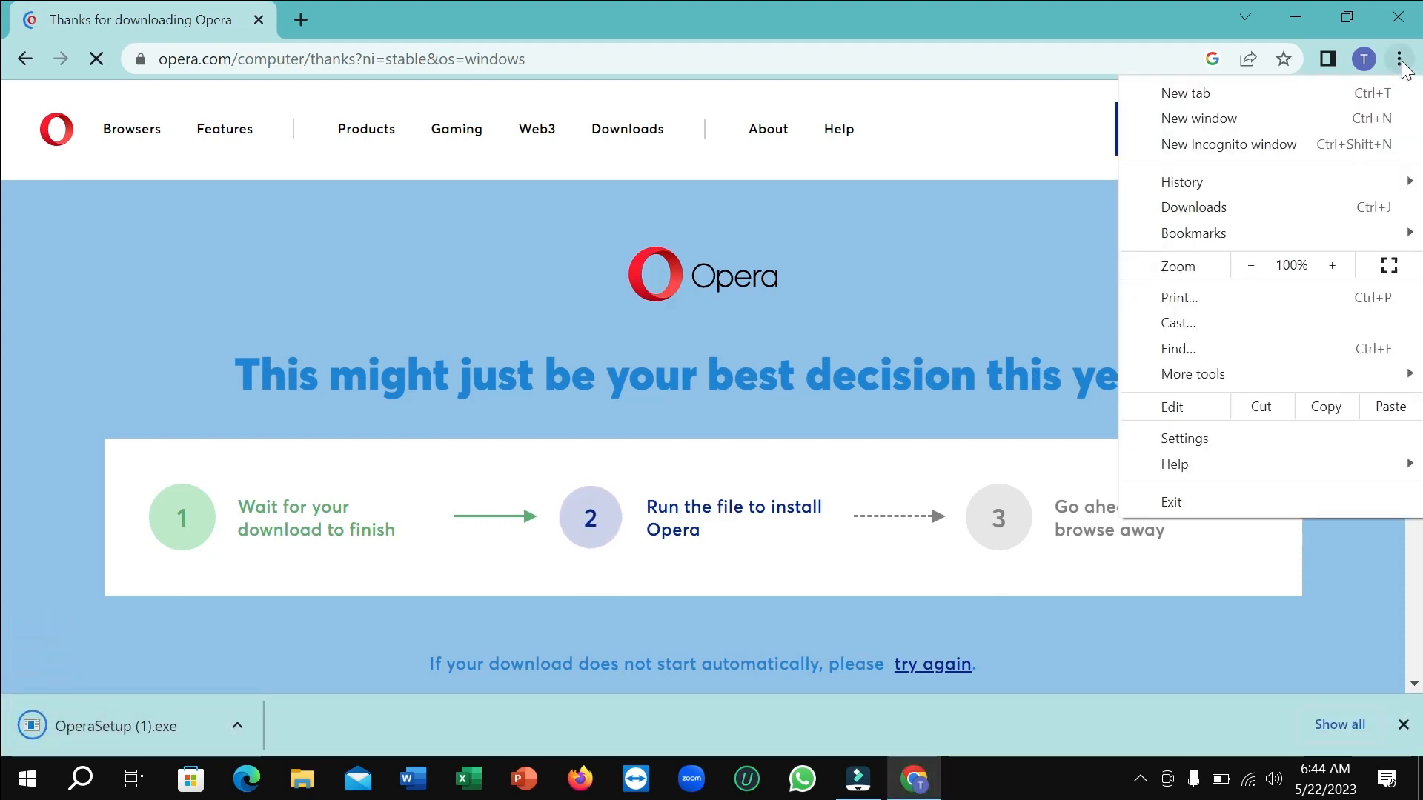
mouse_move(385, 369)
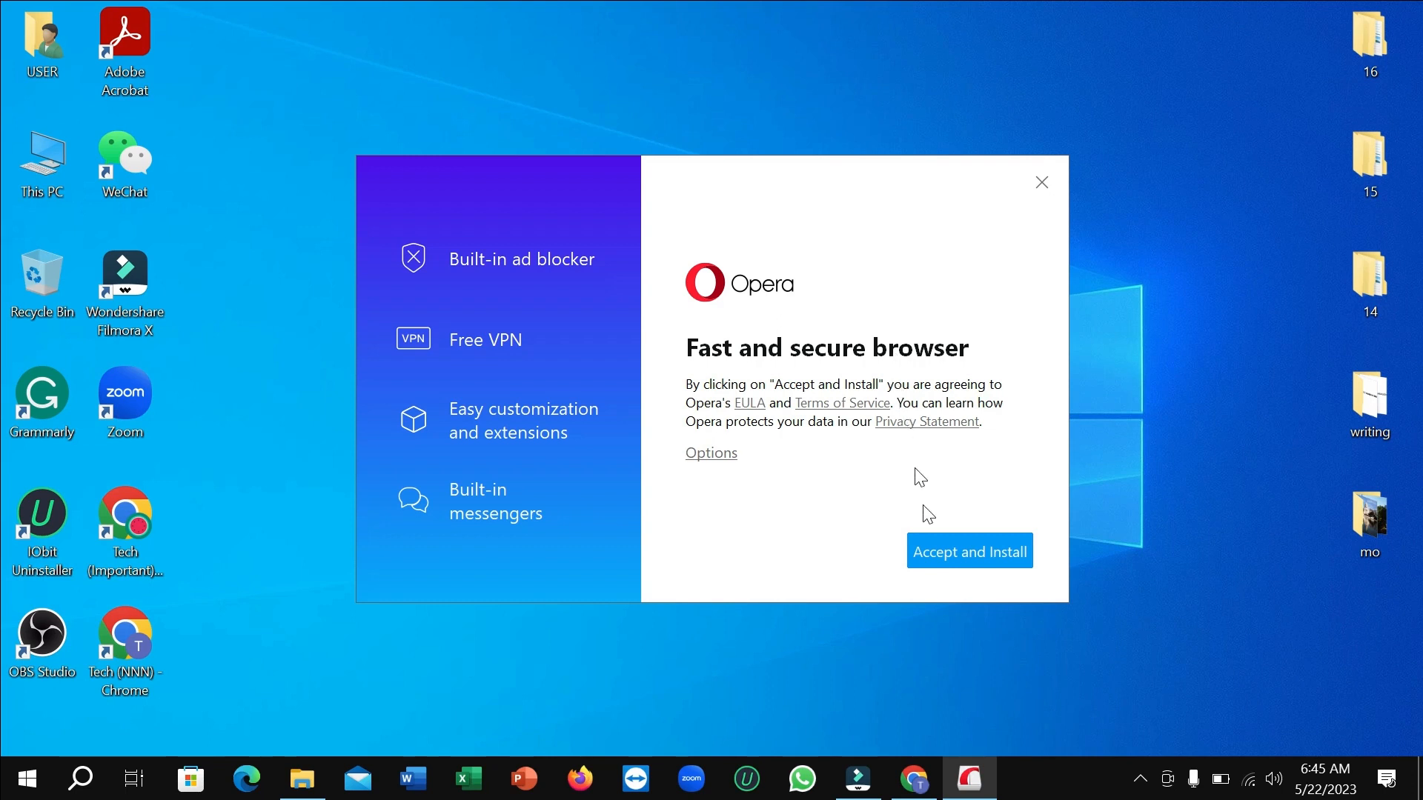
mouse_move(916, 557)
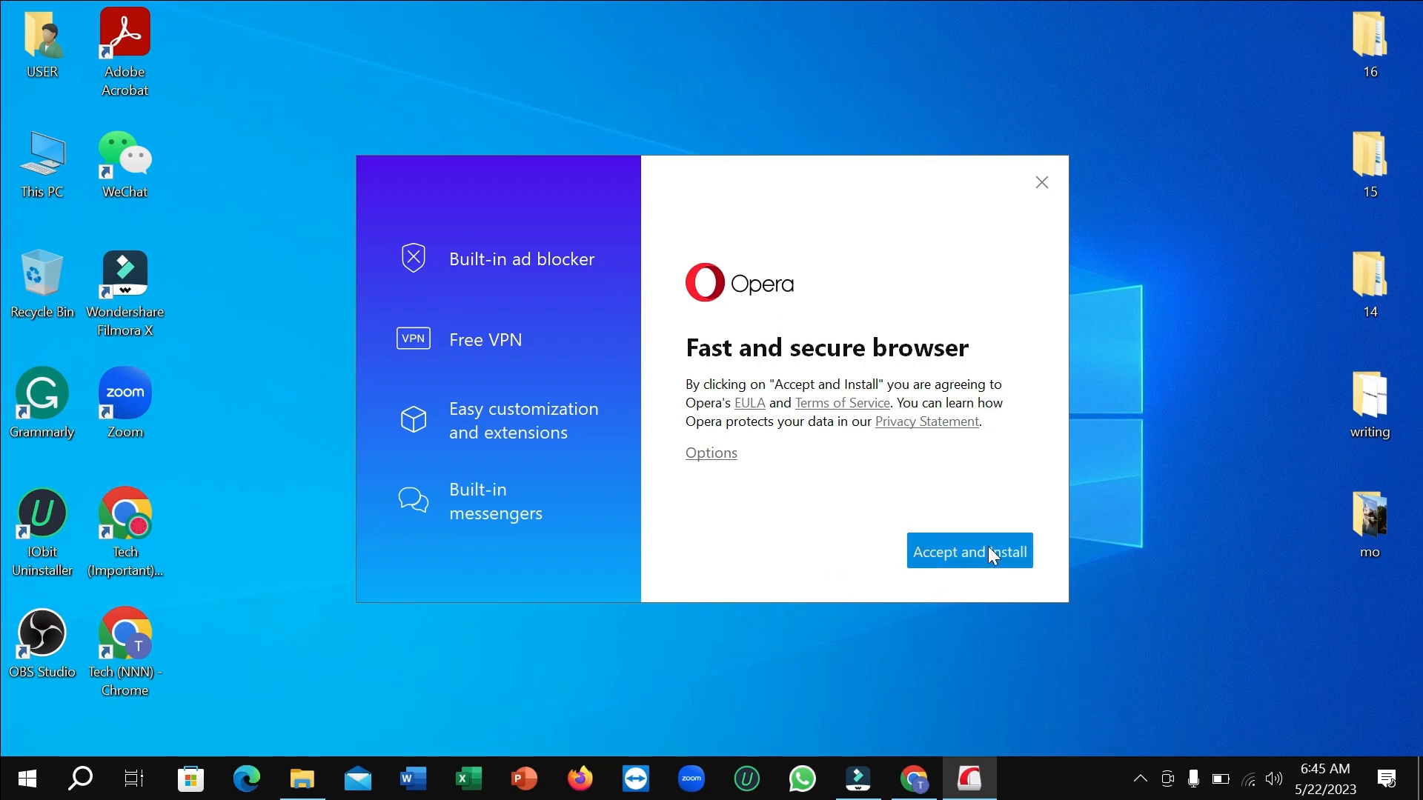
Accept the terms and the 'Help Make Opera Better' data request so installation begins.
click(968, 551)
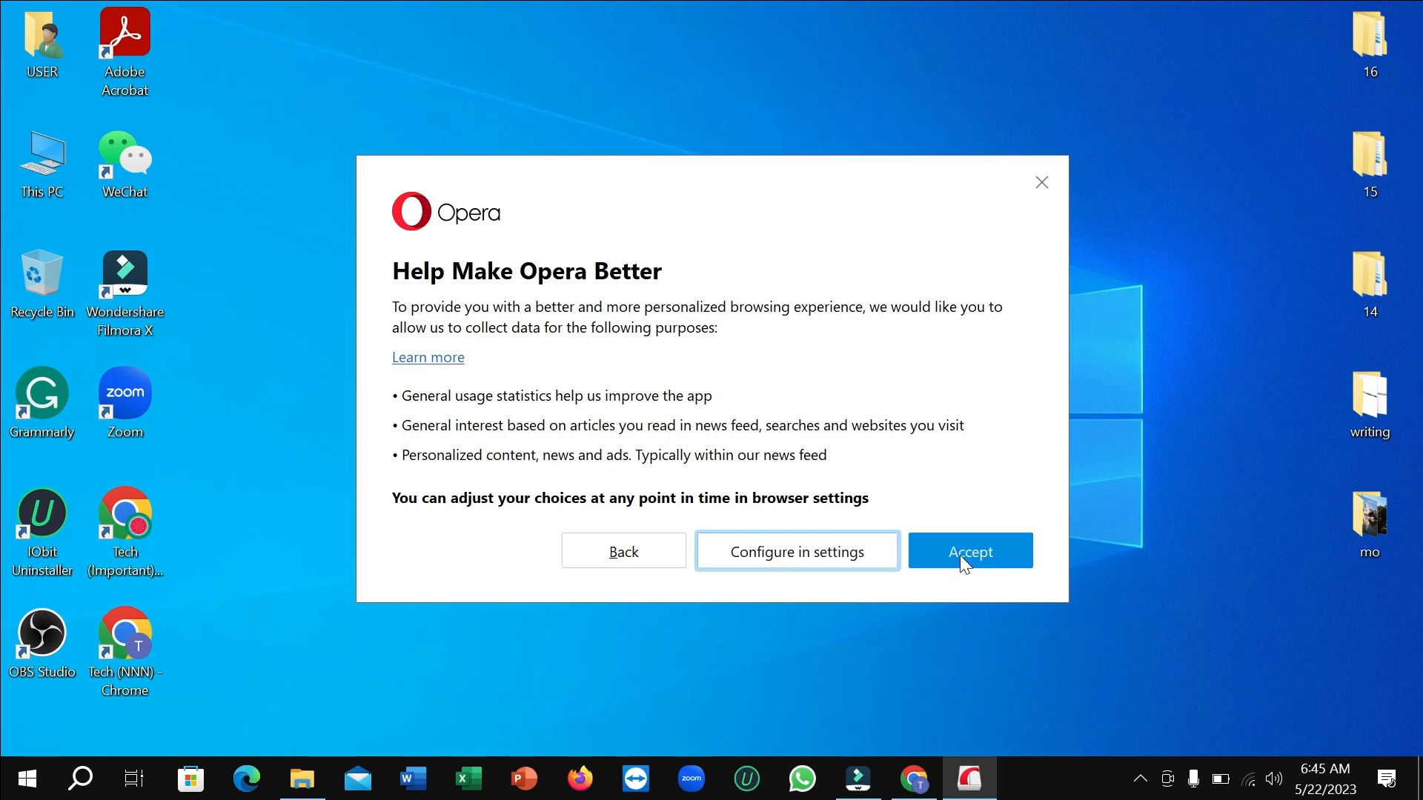
click(968, 551)
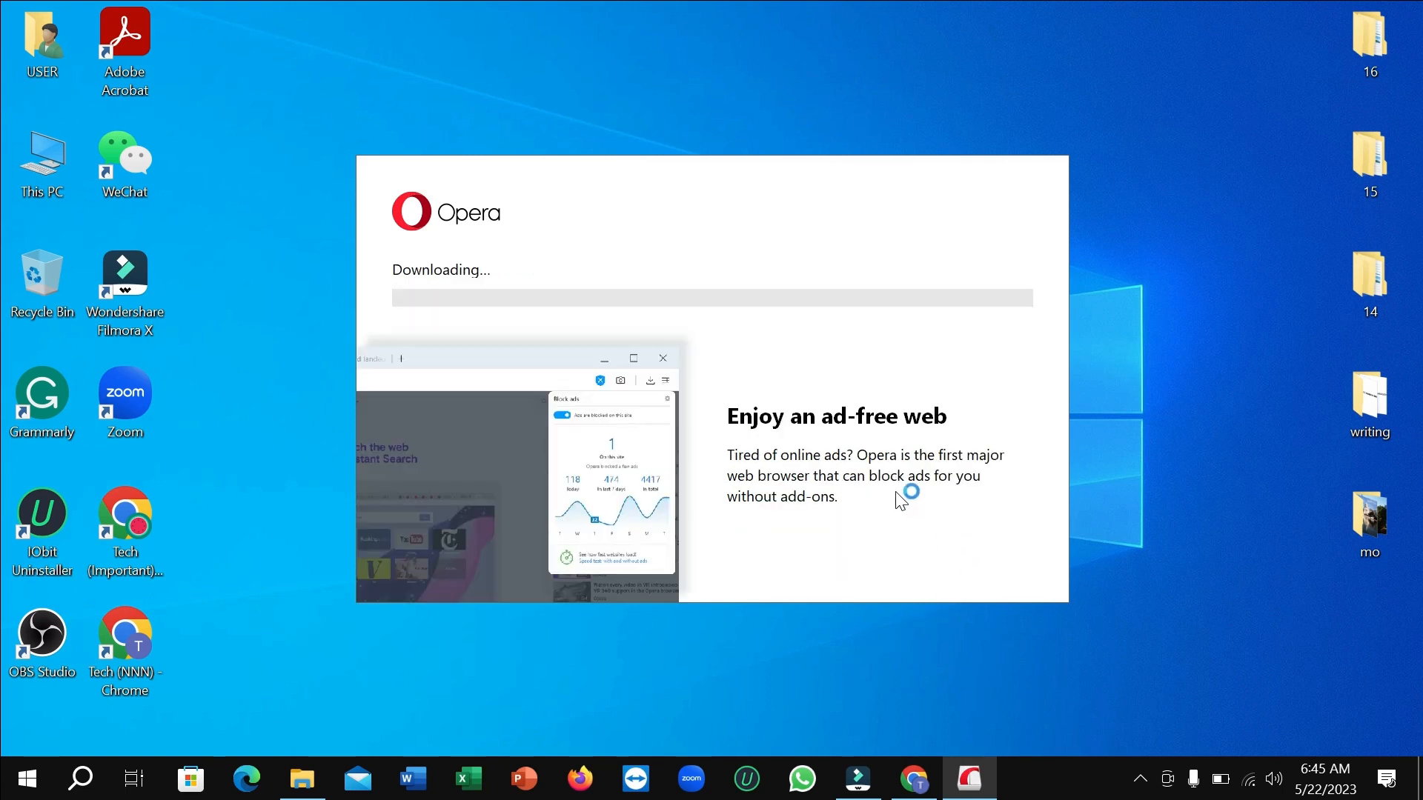
mouse_move(760, 467)
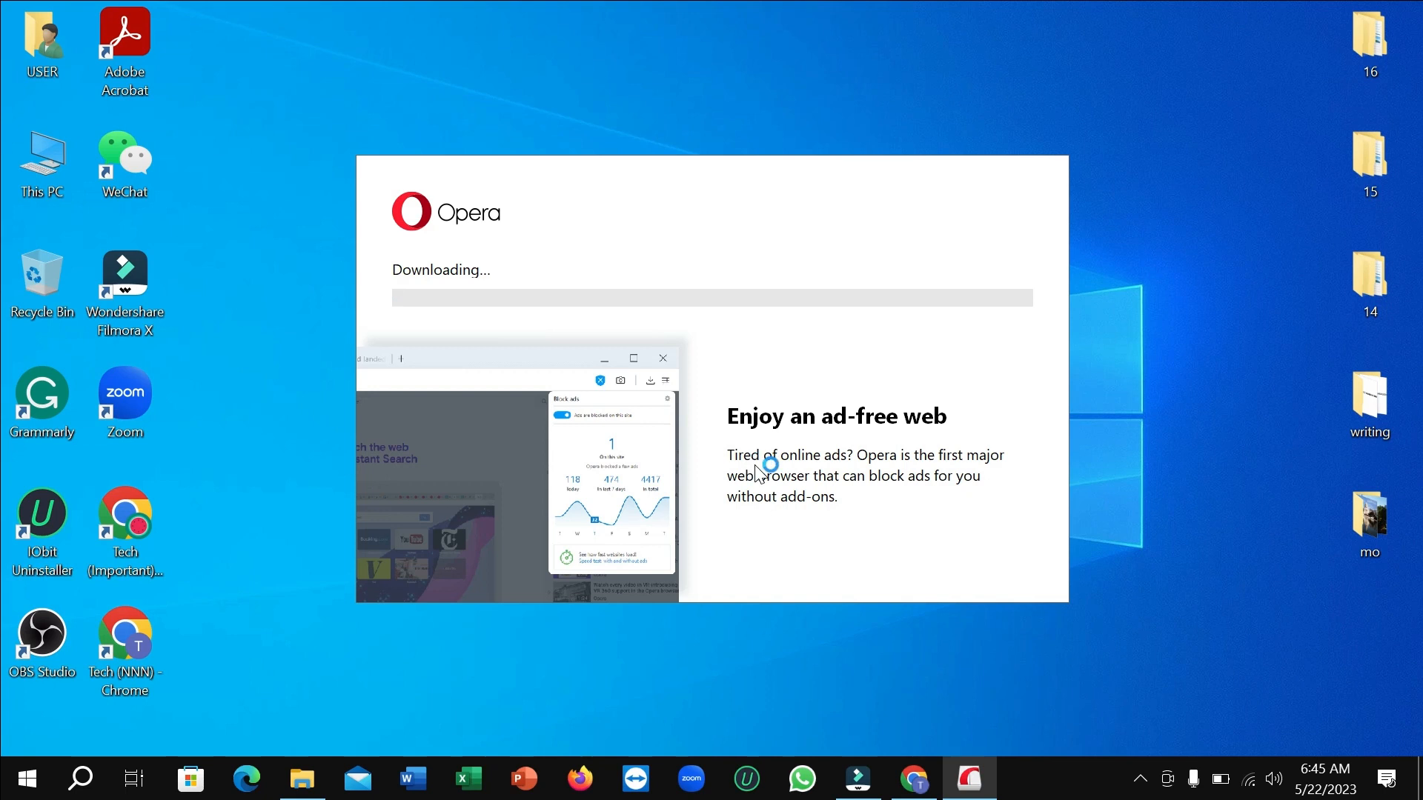
mouse_move(474, 305)
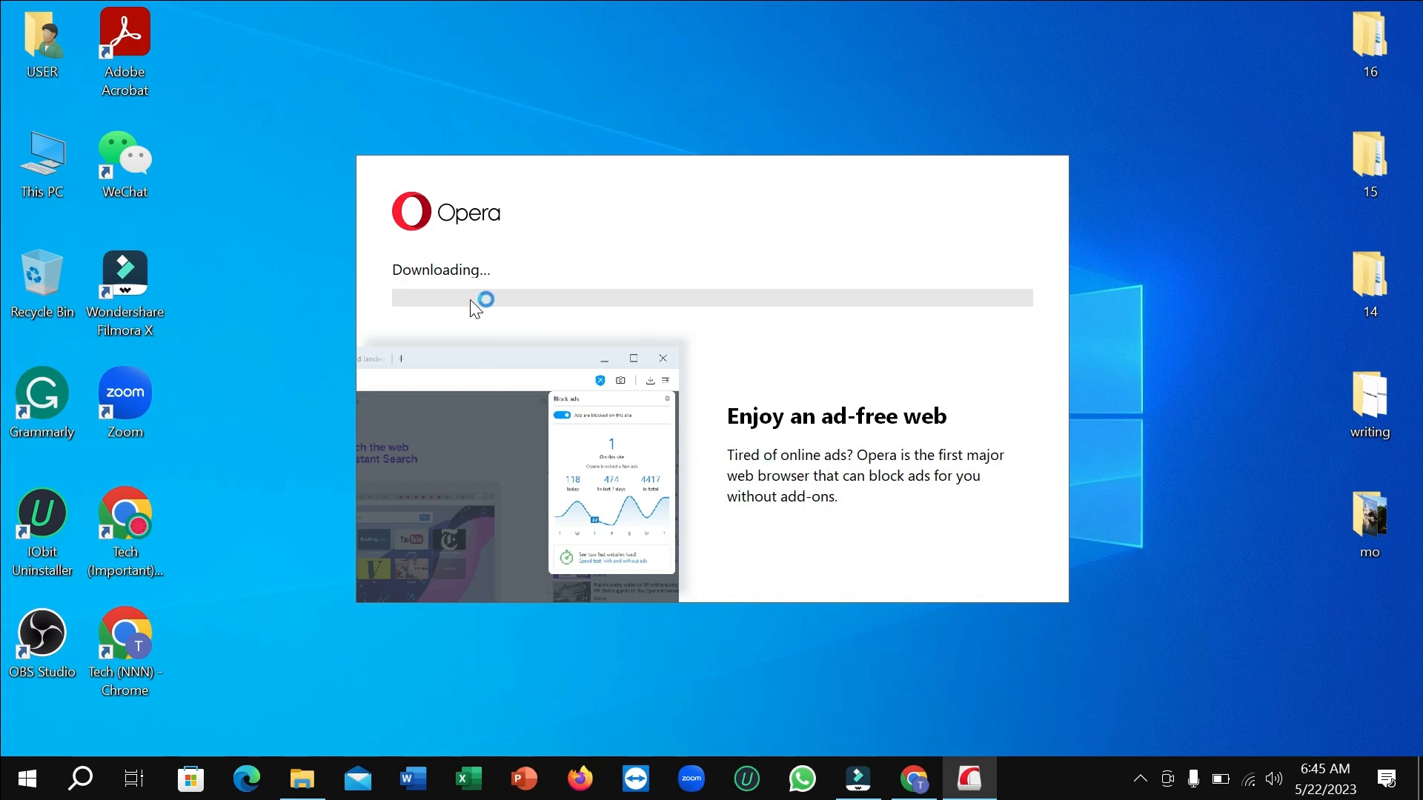
mouse_move(1043, 329)
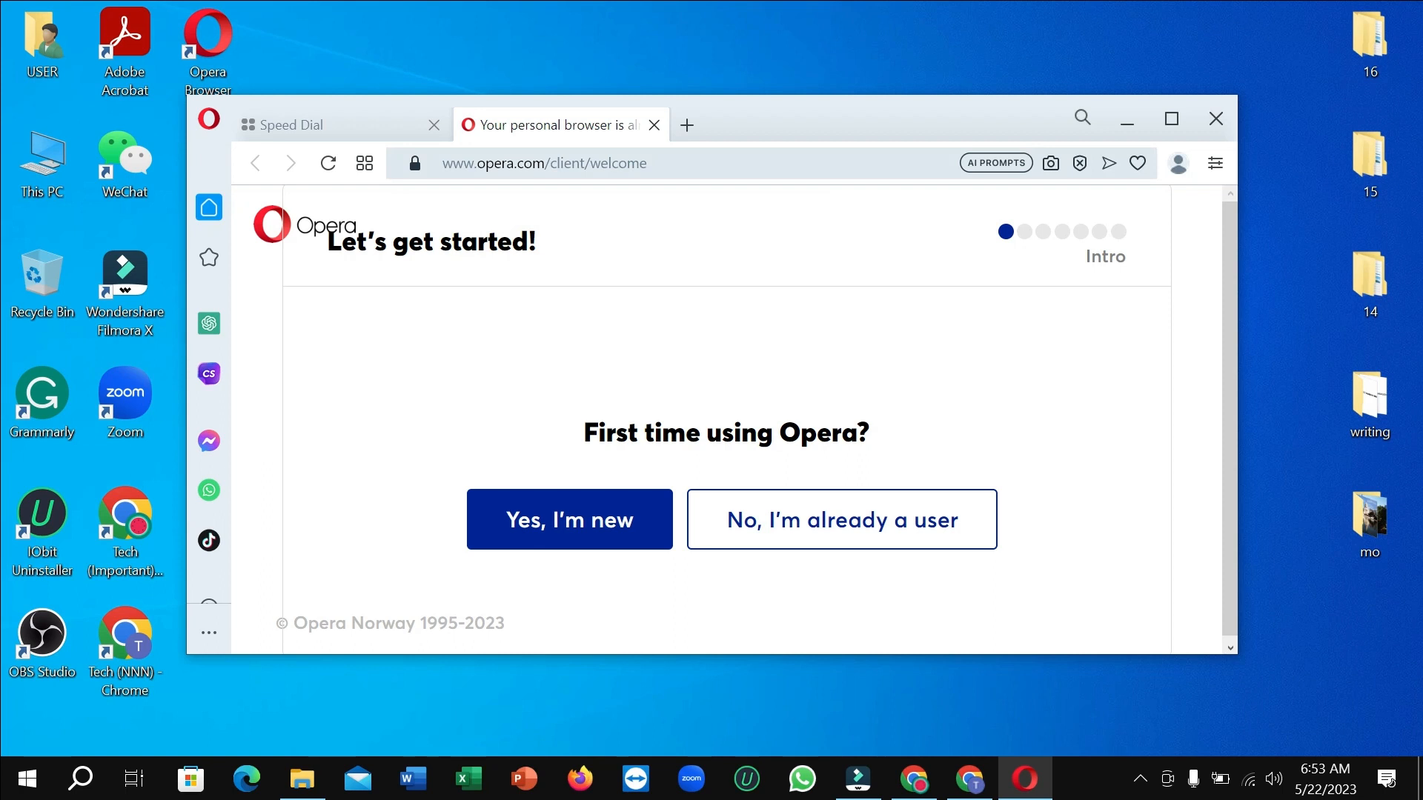
mouse_move(1094, 364)
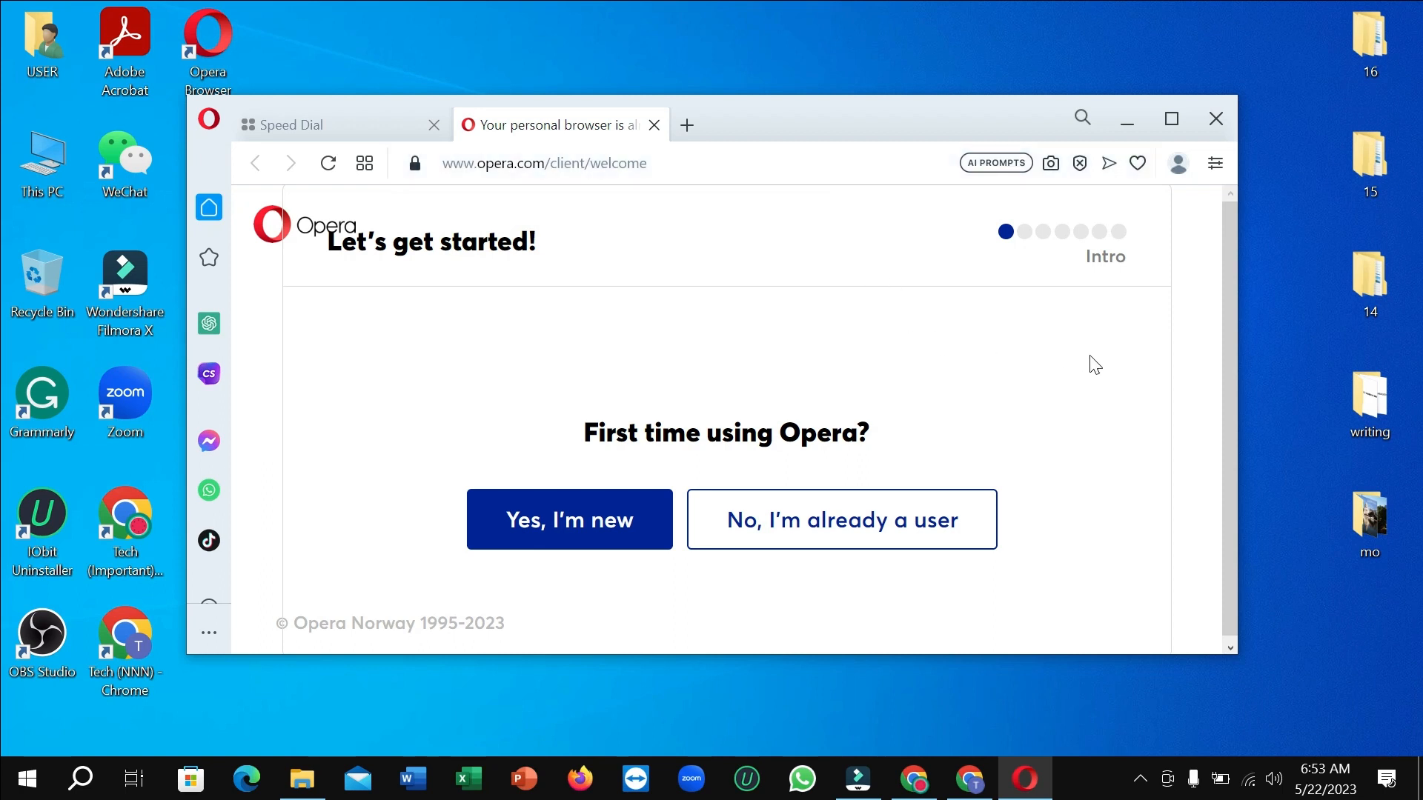
Maximize the newly launched Opera window showing the first-time-user welcome question.
click(1169, 118)
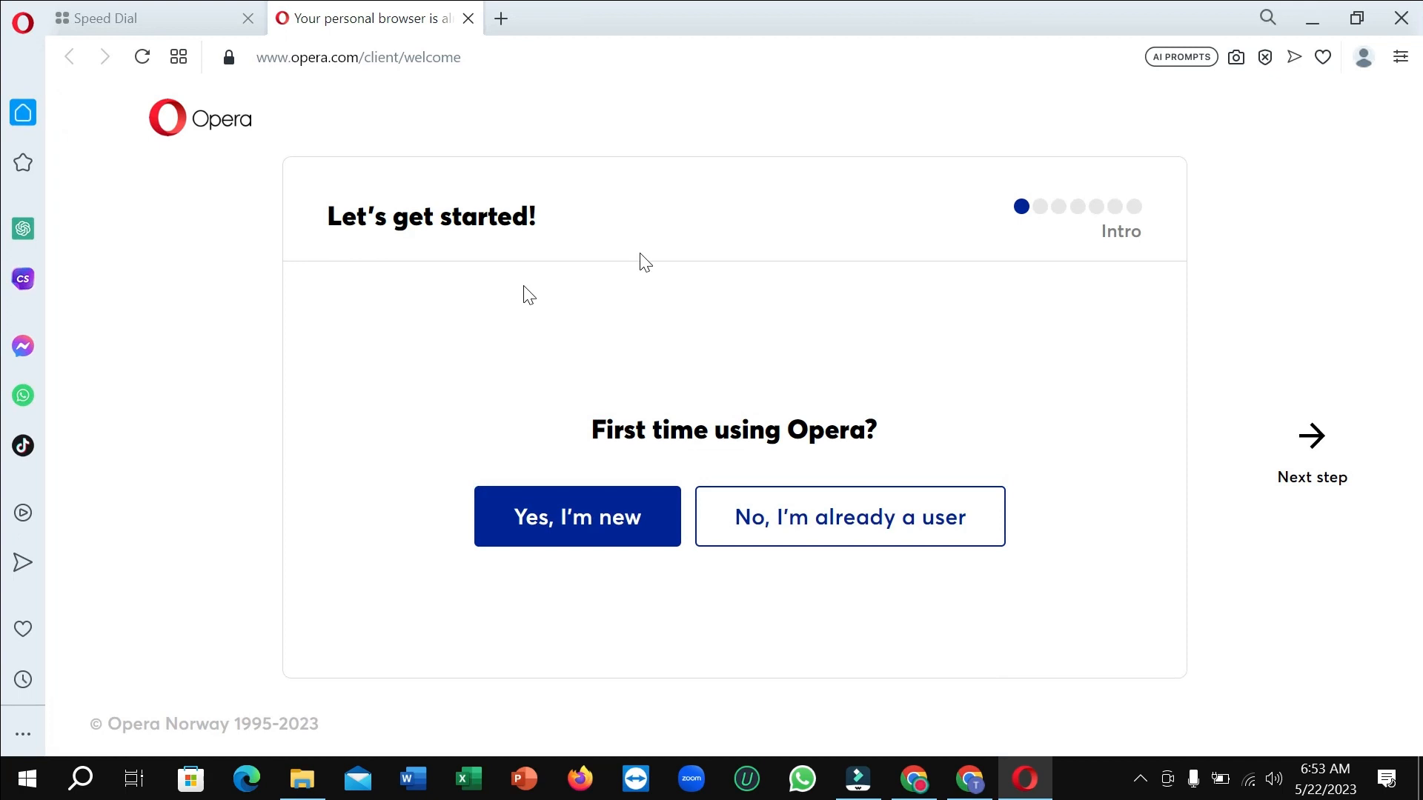
mouse_move(706, 515)
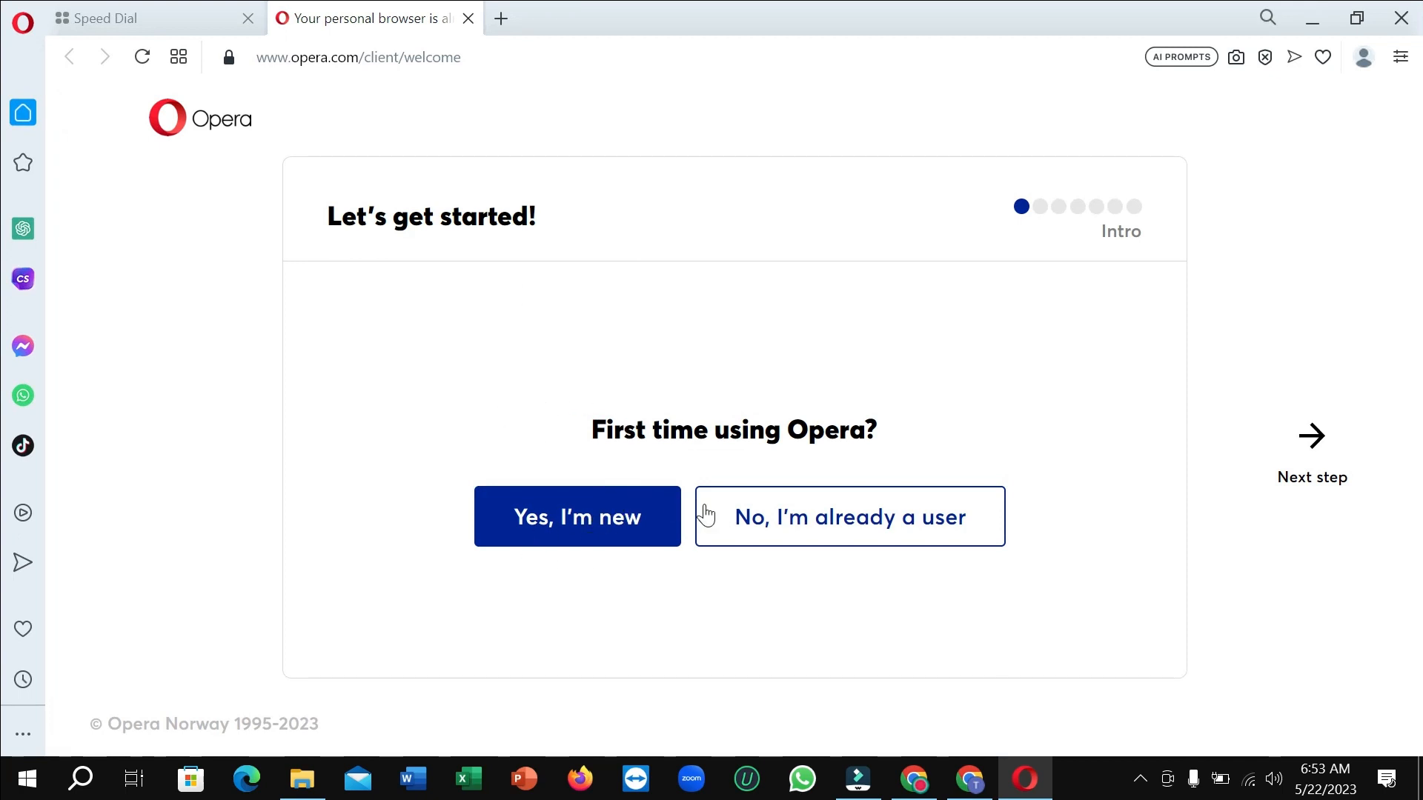
mouse_move(589, 567)
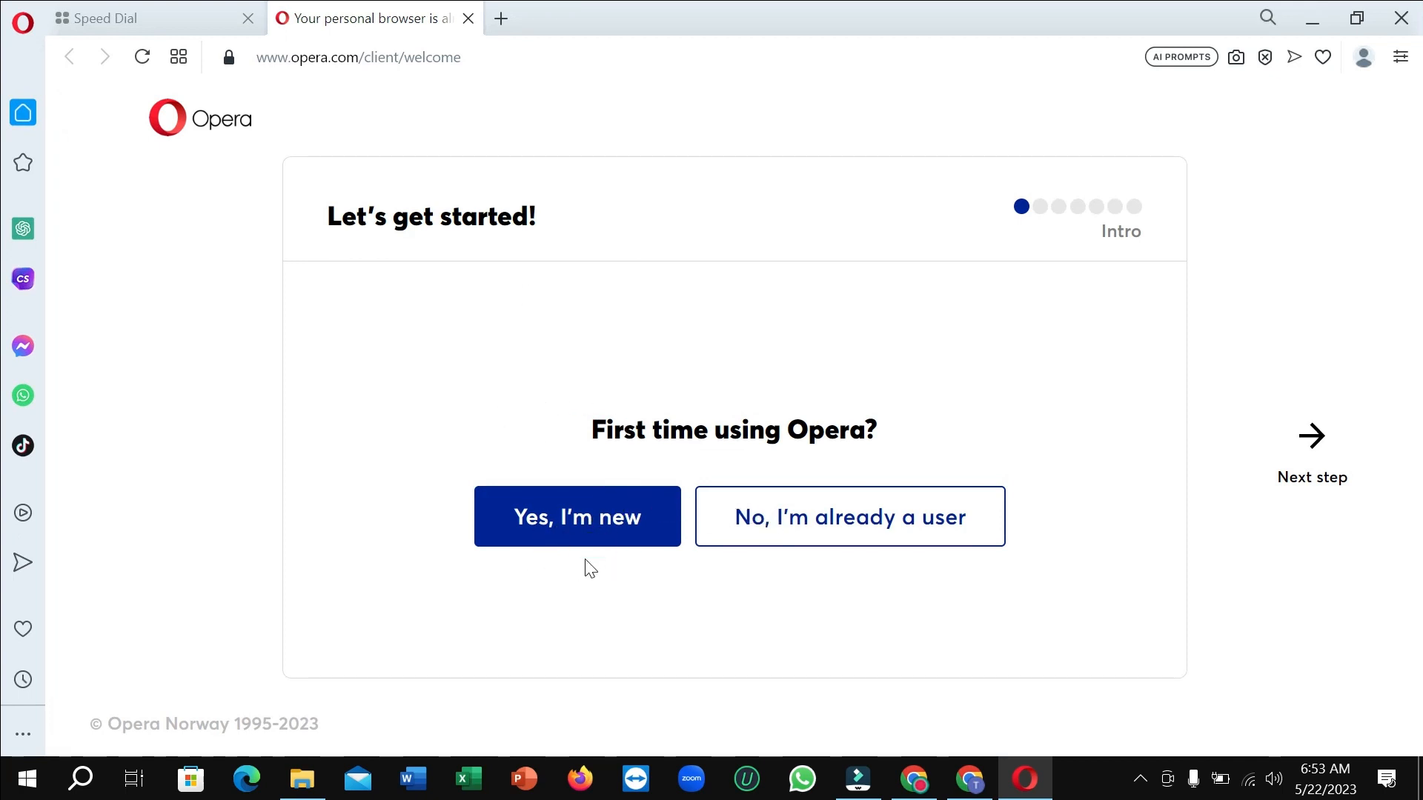
mouse_move(775, 544)
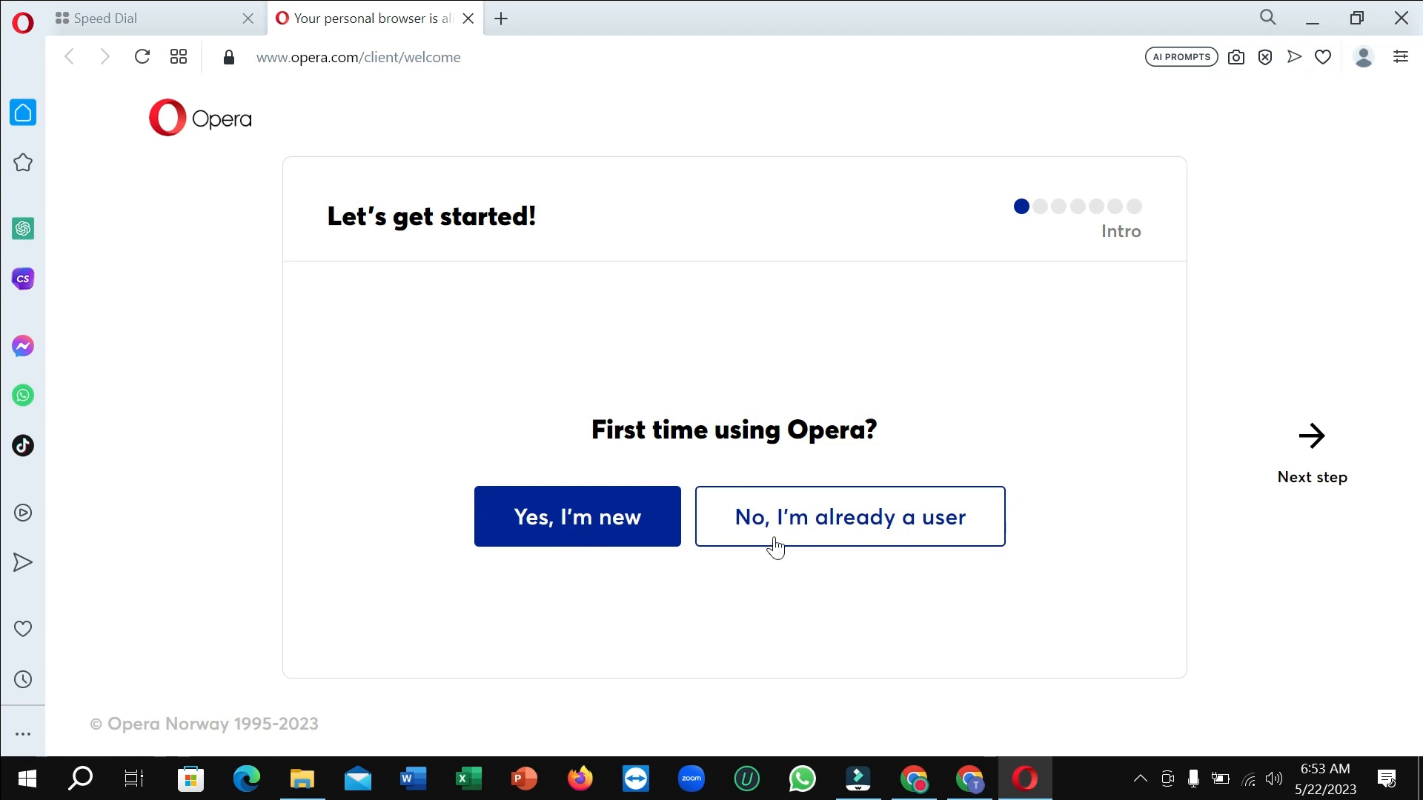
mouse_move(910, 530)
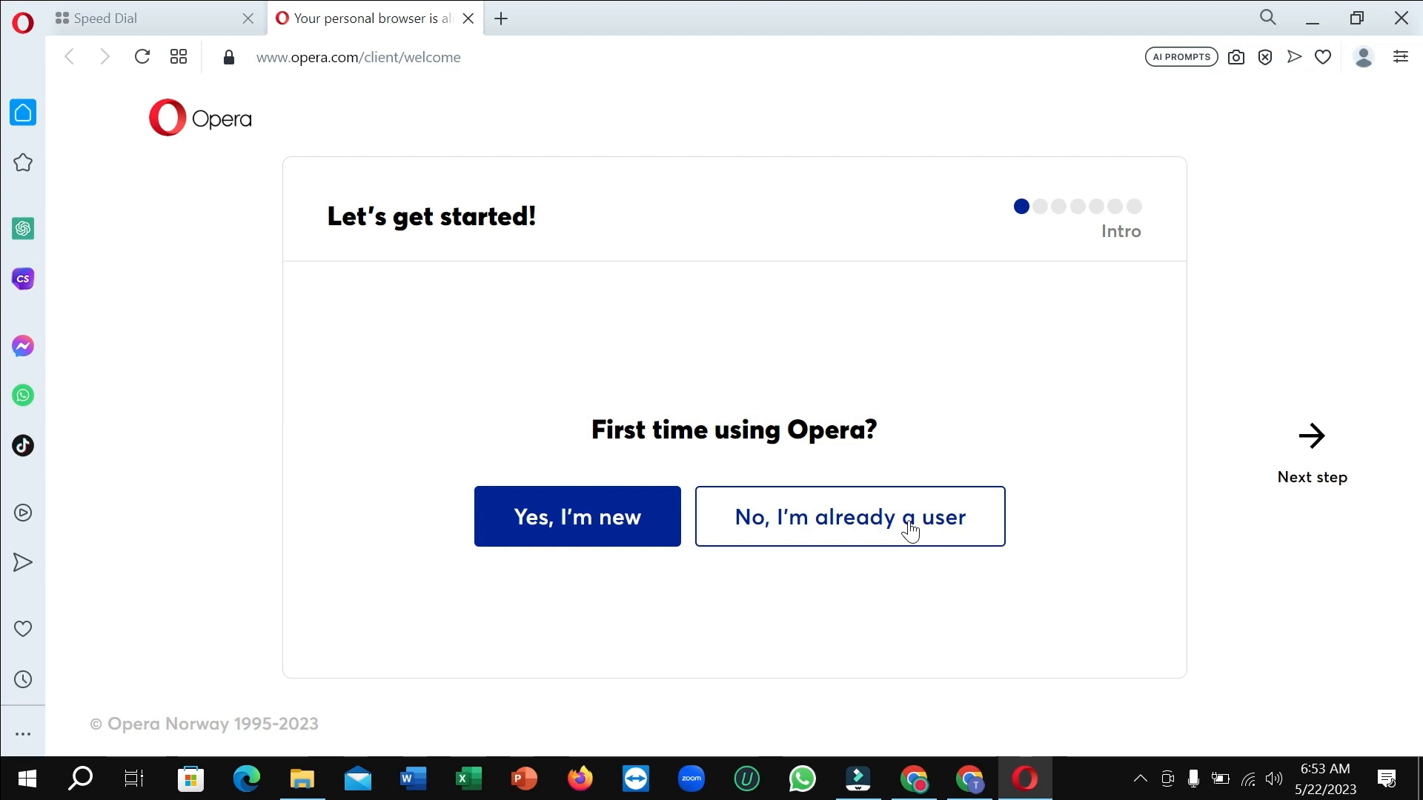
Advance to 'Choose your theme and wallpaper', keeping the auto theme and default wallpaper.
click(848, 516)
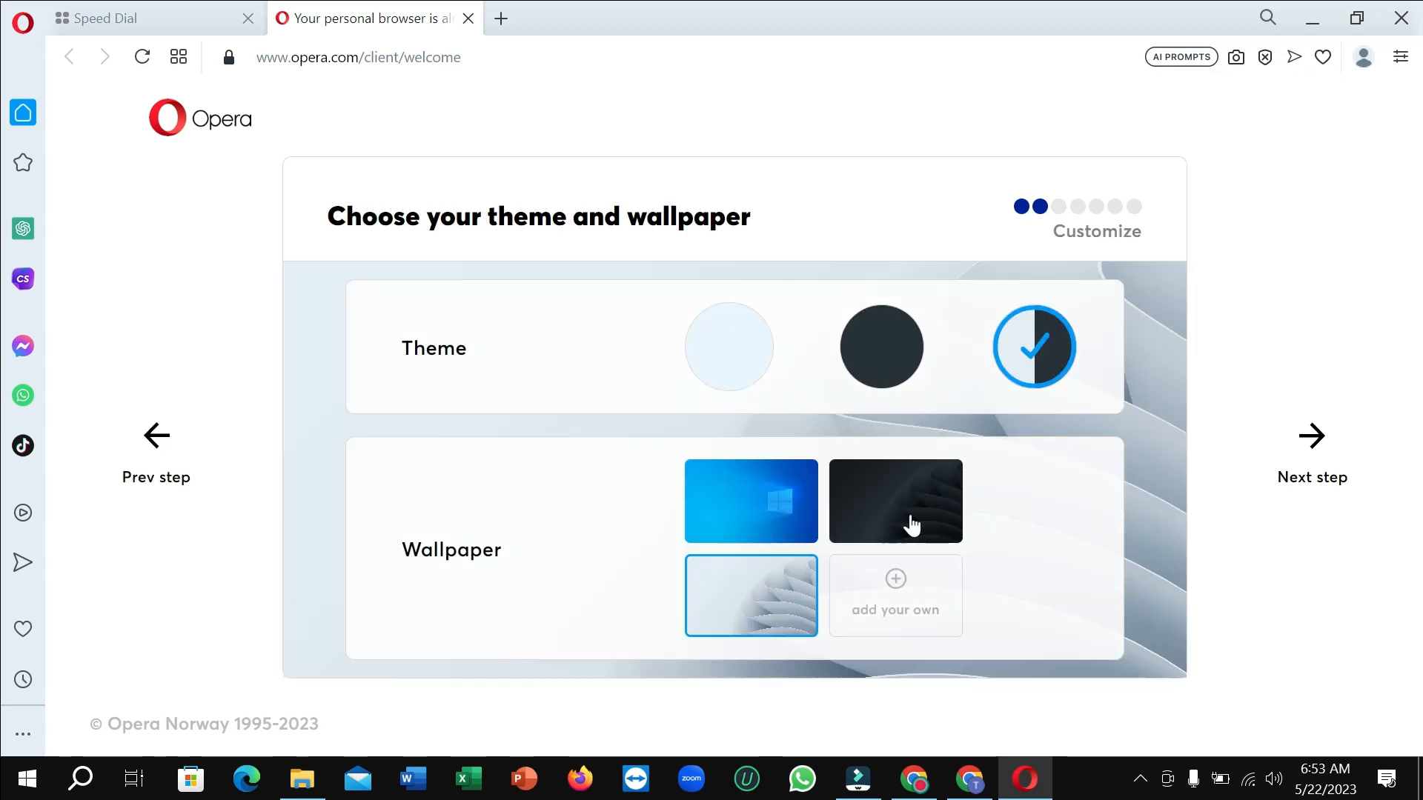
mouse_move(935, 488)
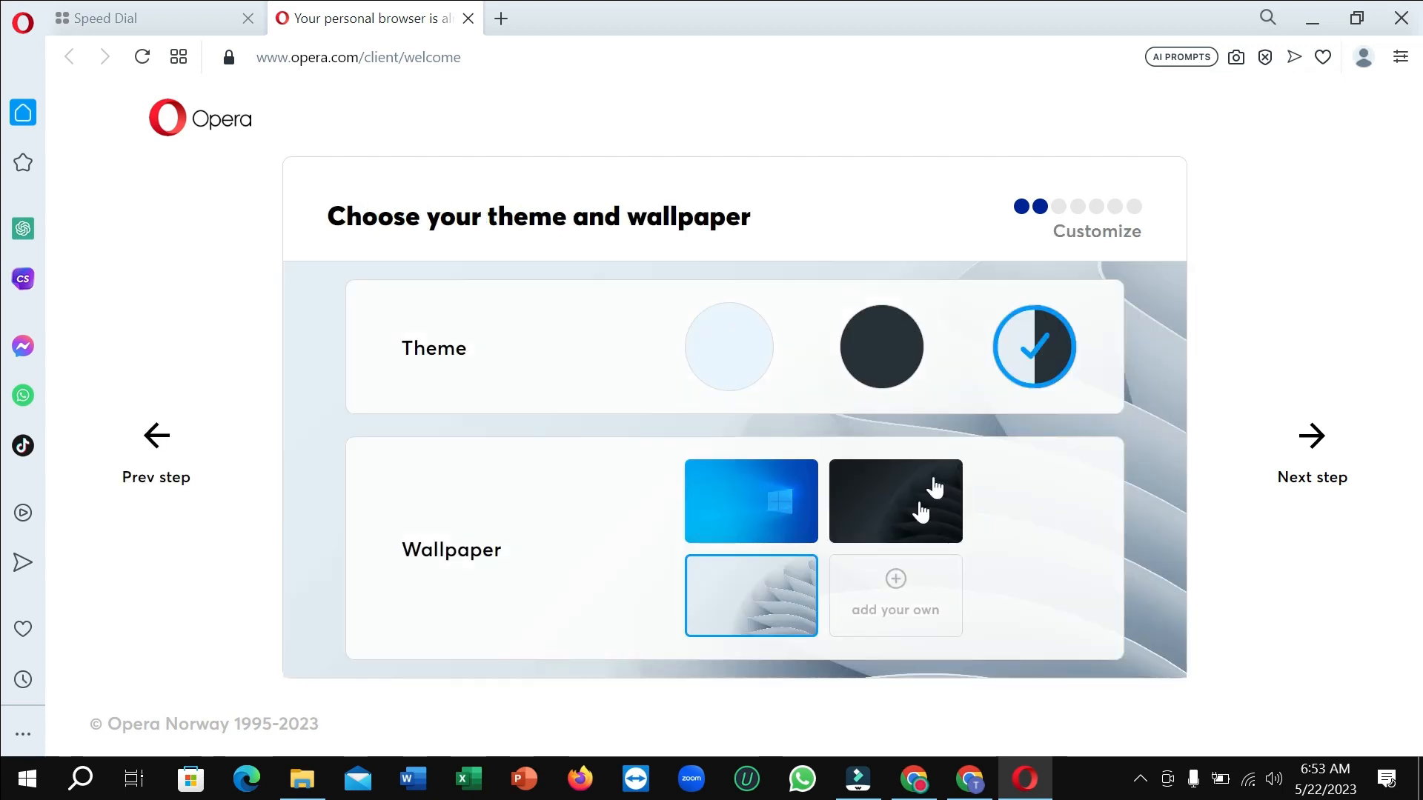
mouse_move(490, 378)
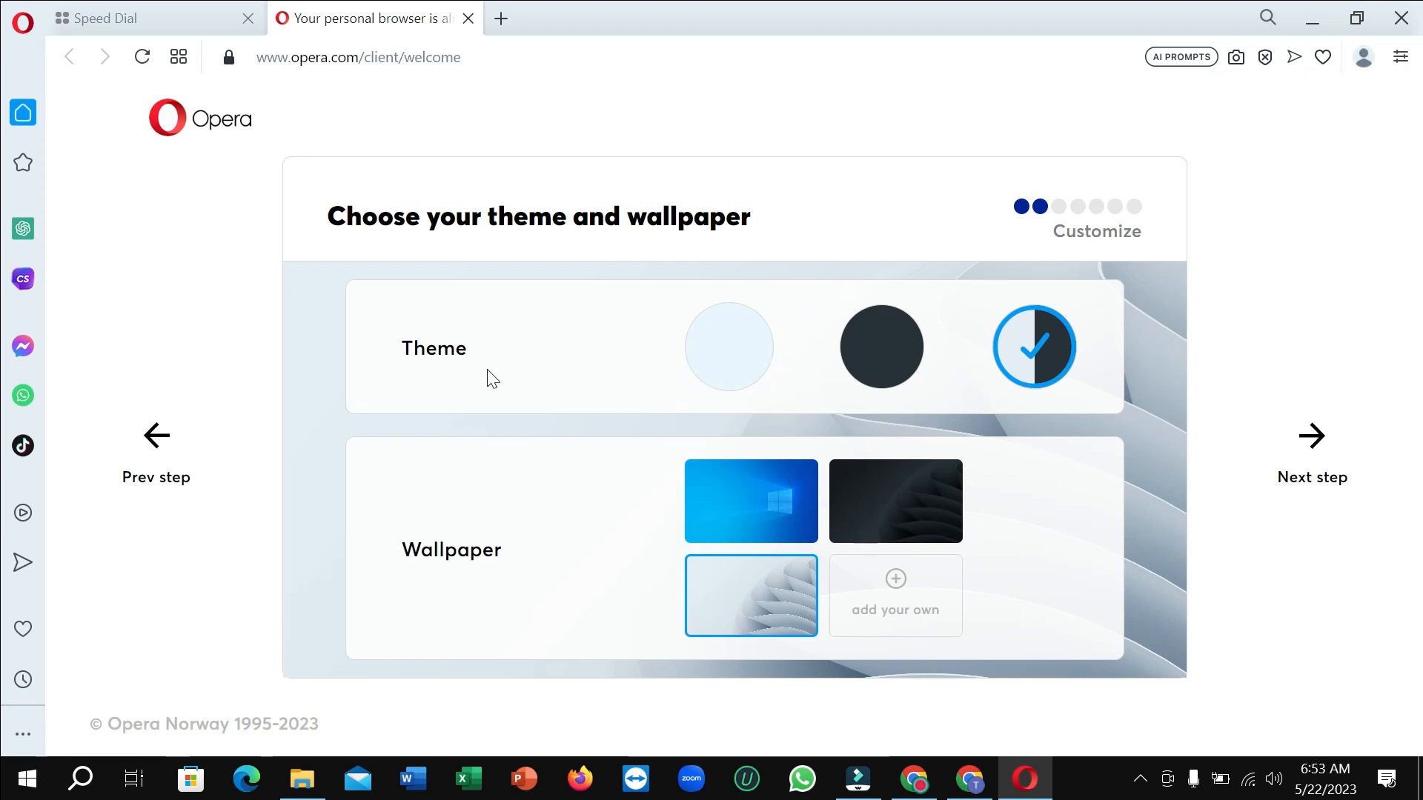
mouse_move(909, 644)
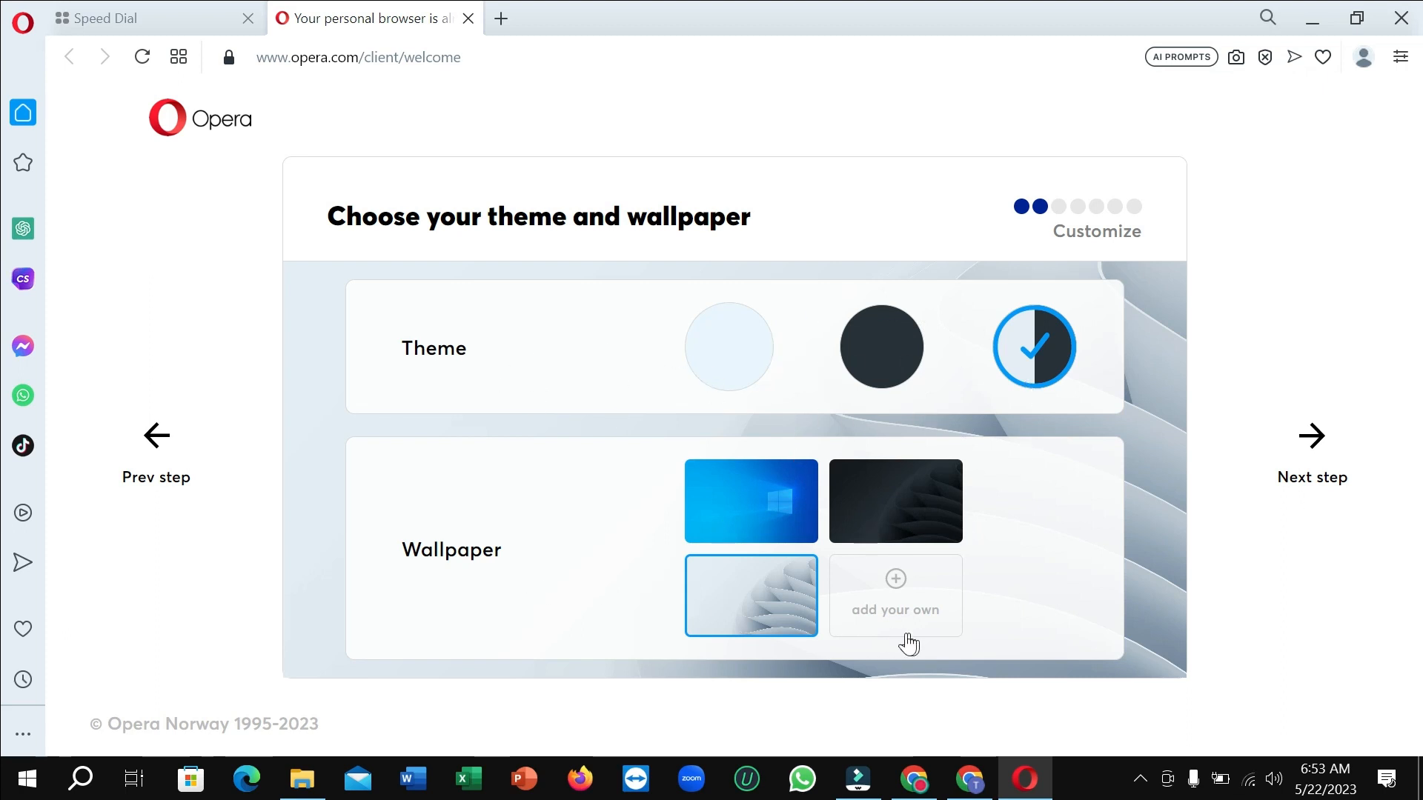
mouse_move(907, 517)
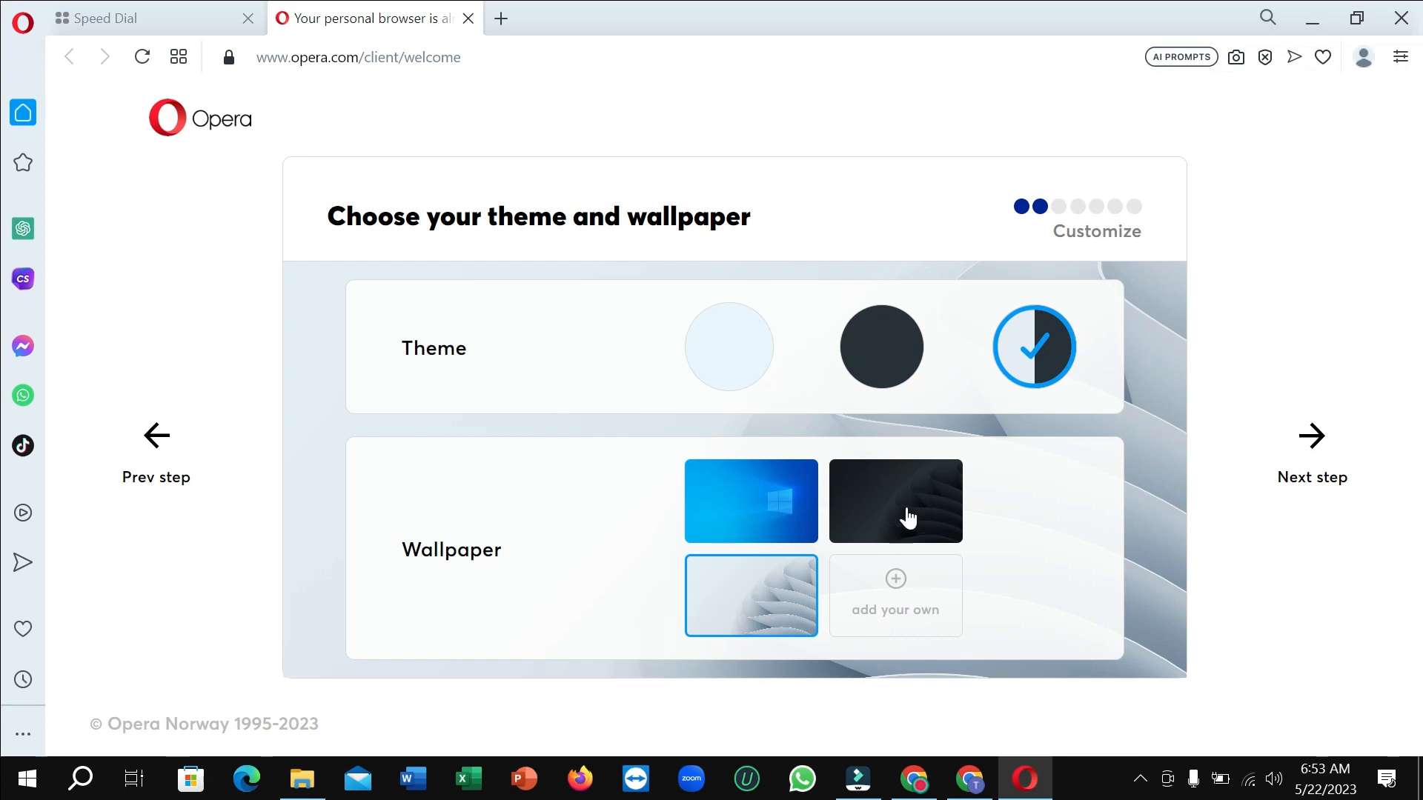
mouse_move(765, 612)
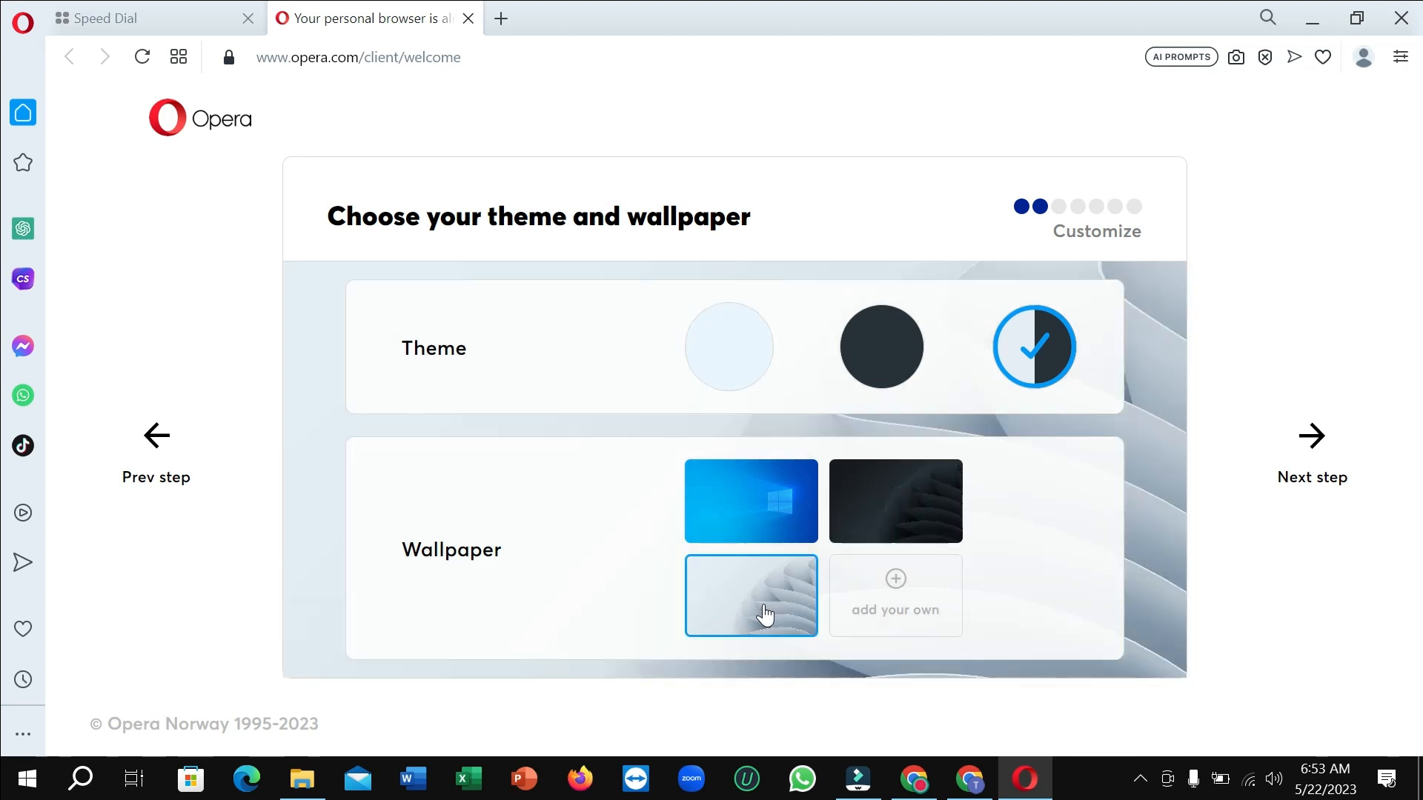
mouse_move(1214, 516)
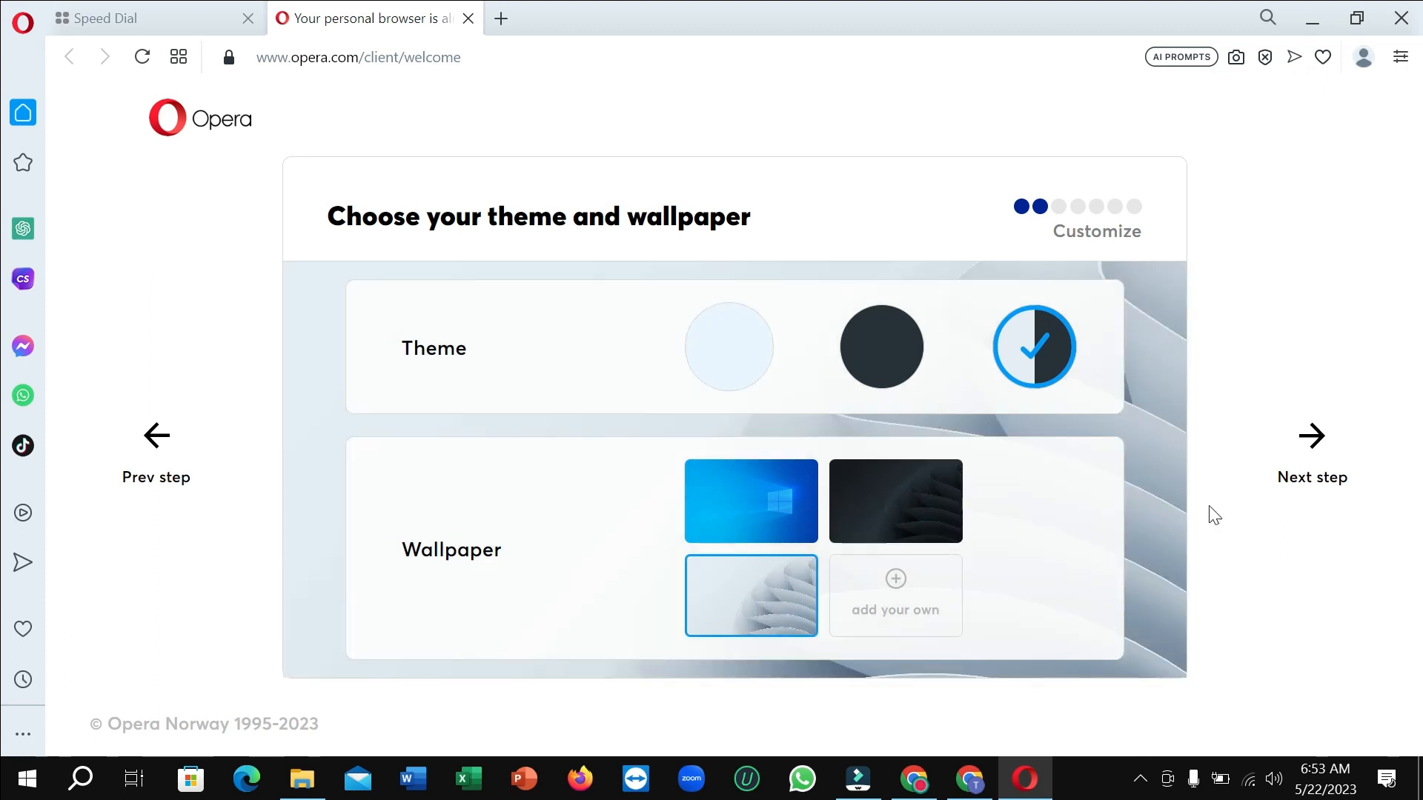
Continue through Messengers, Ad Blocker and Import data unchanged to reach 'You're all set!'.
click(1312, 445)
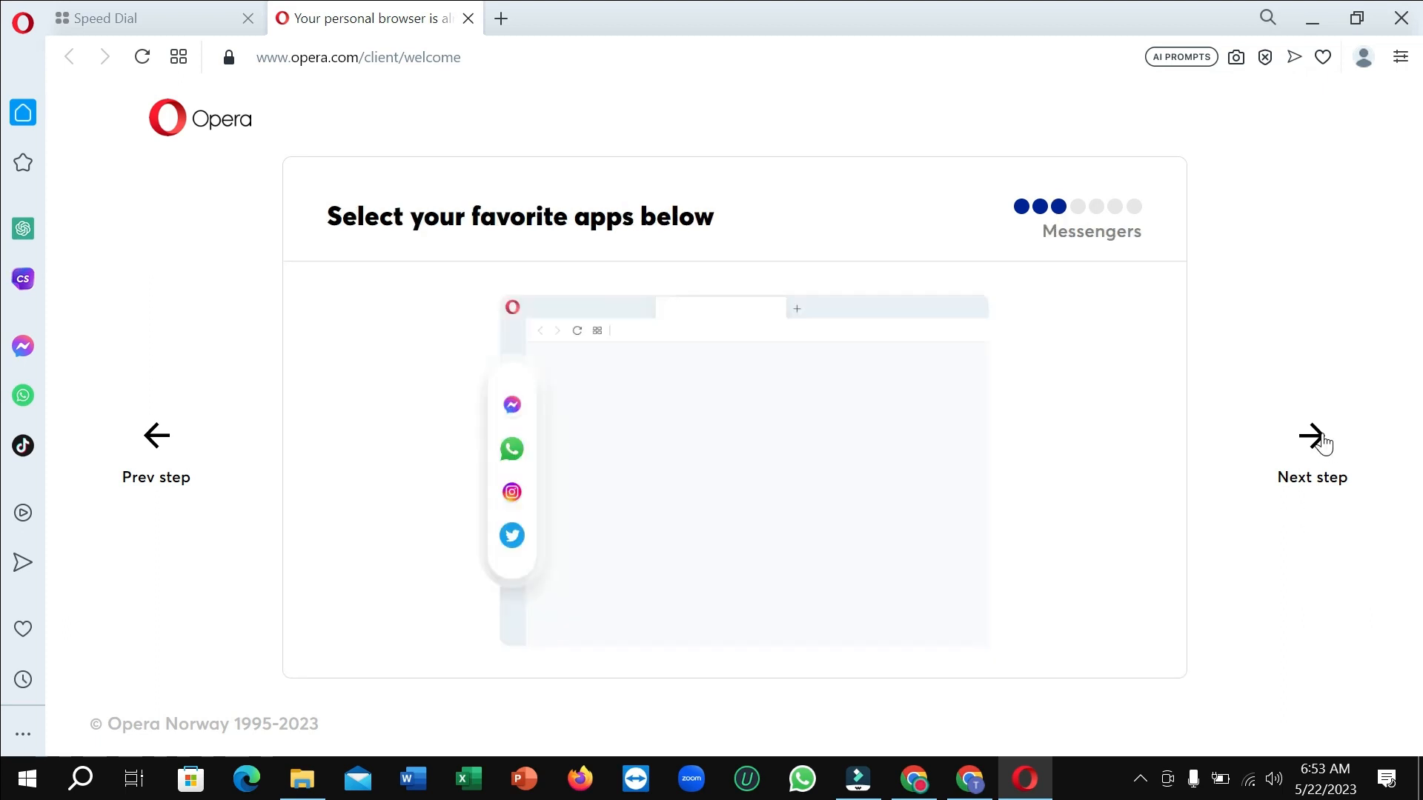
mouse_move(627, 581)
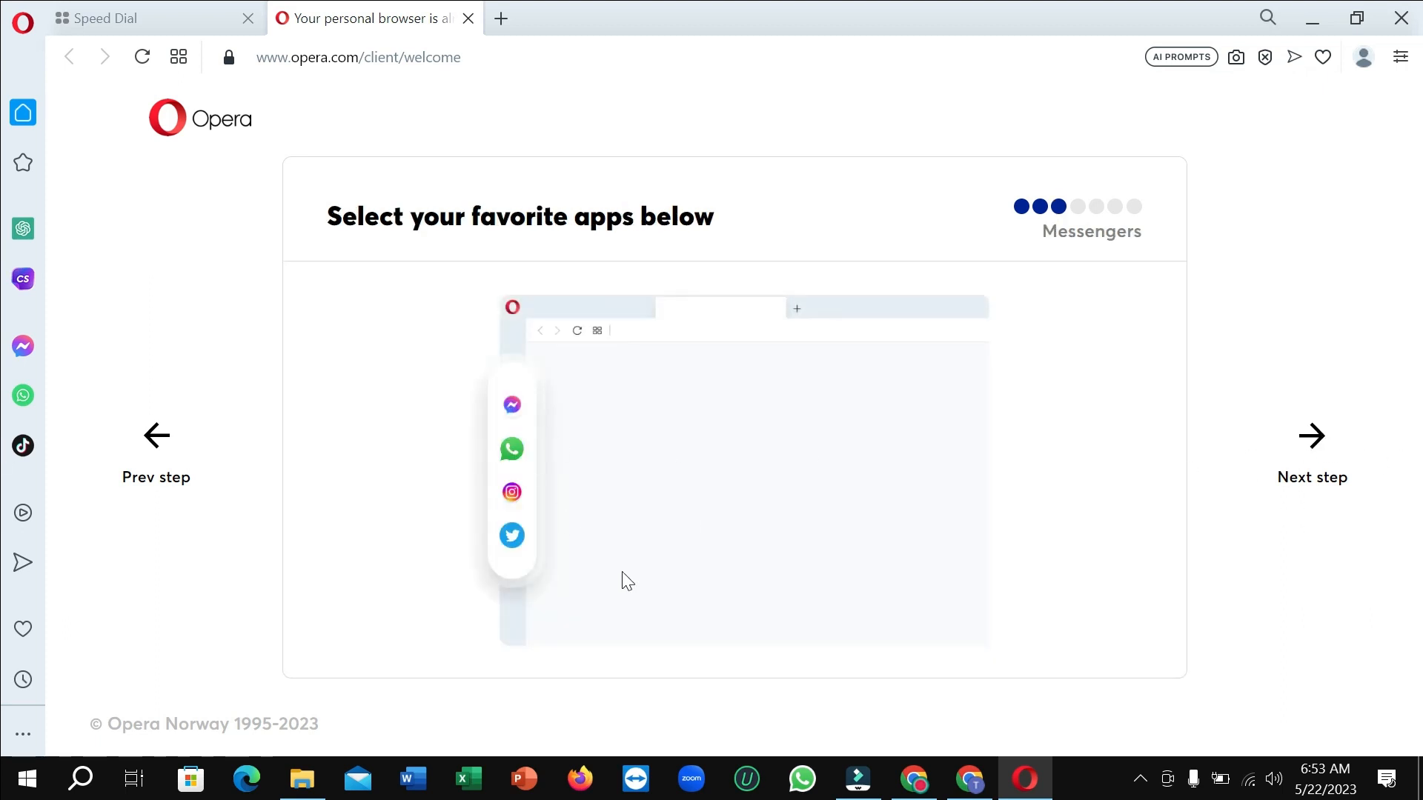
click(1310, 445)
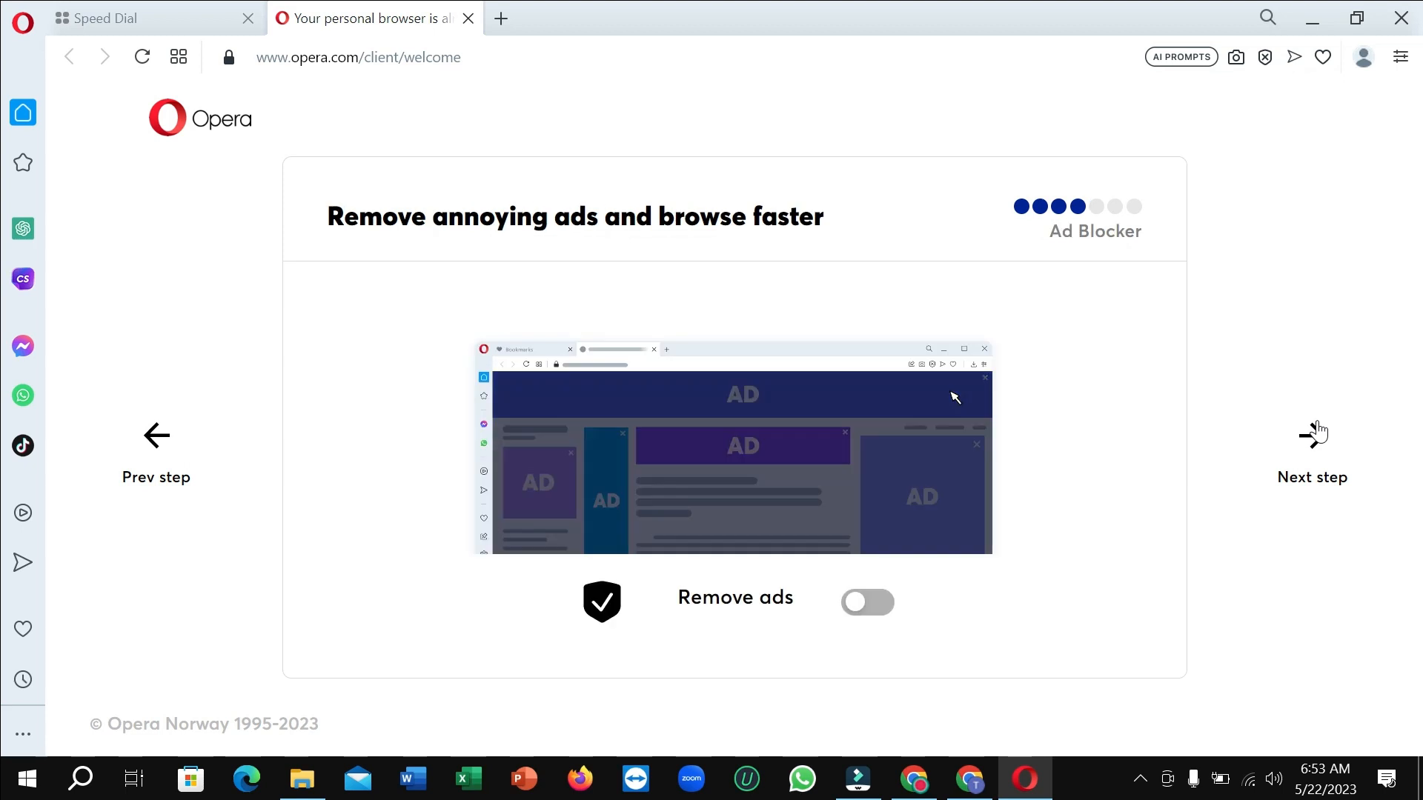
click(1310, 440)
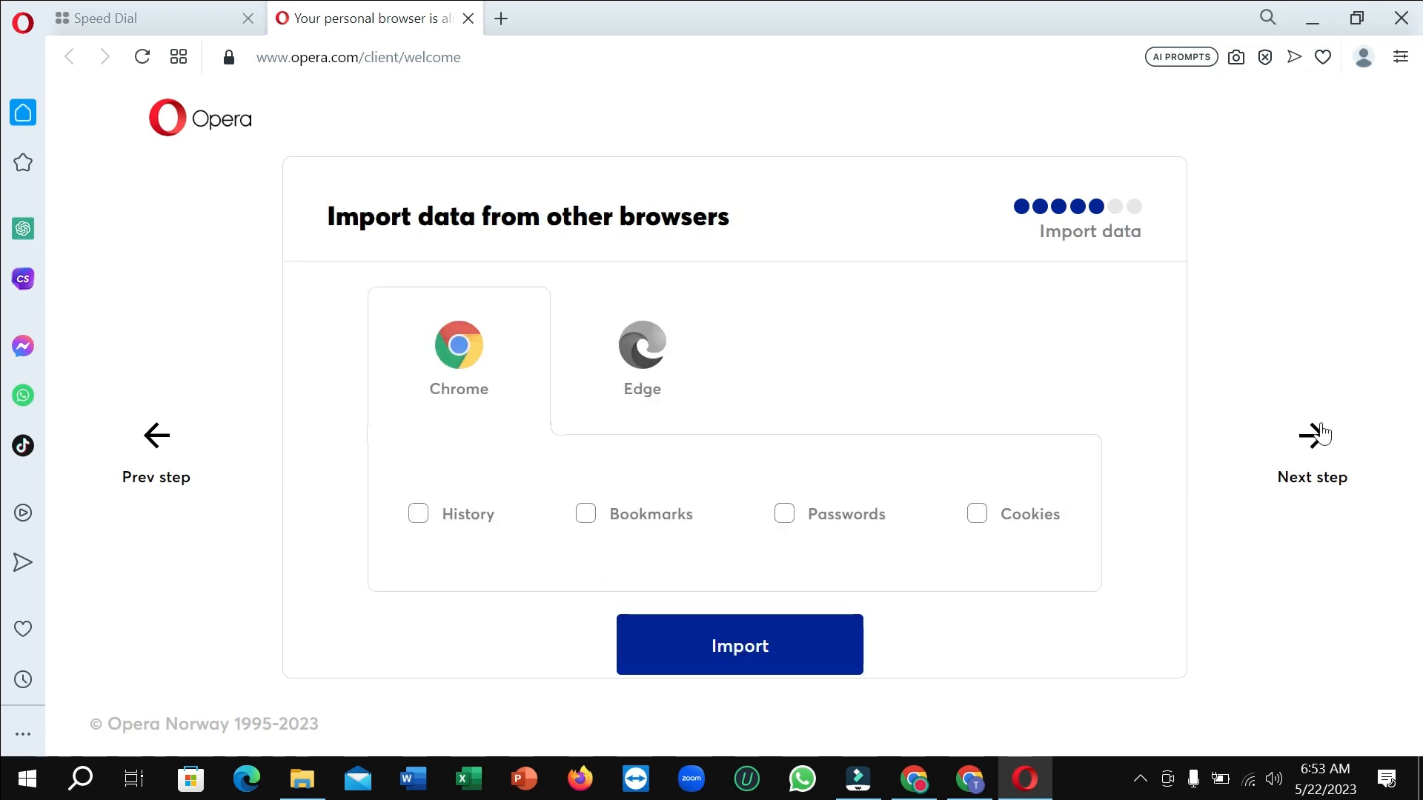
click(1310, 444)
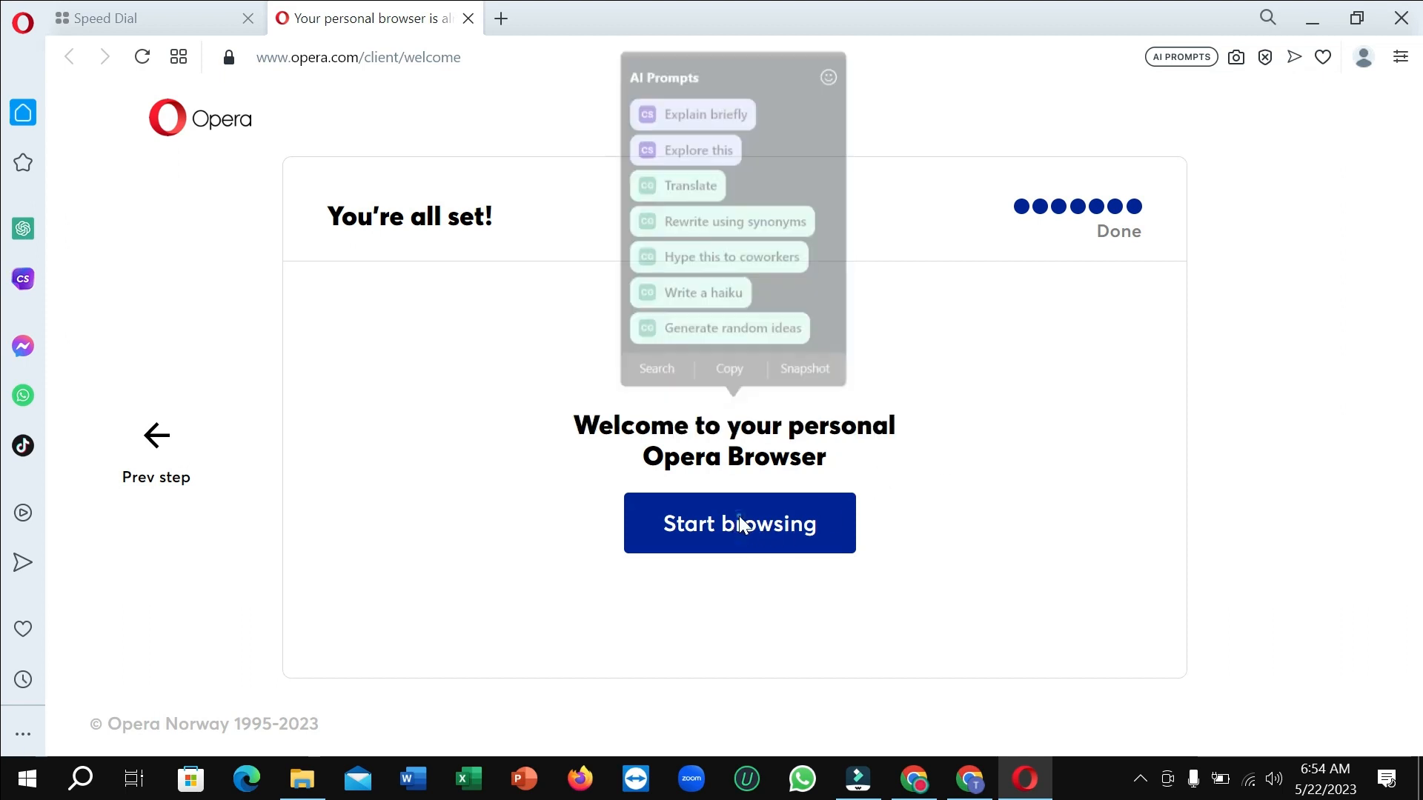
Start browsing to the Speed Dial page and view the getaway banner's dismiss options.
click(738, 523)
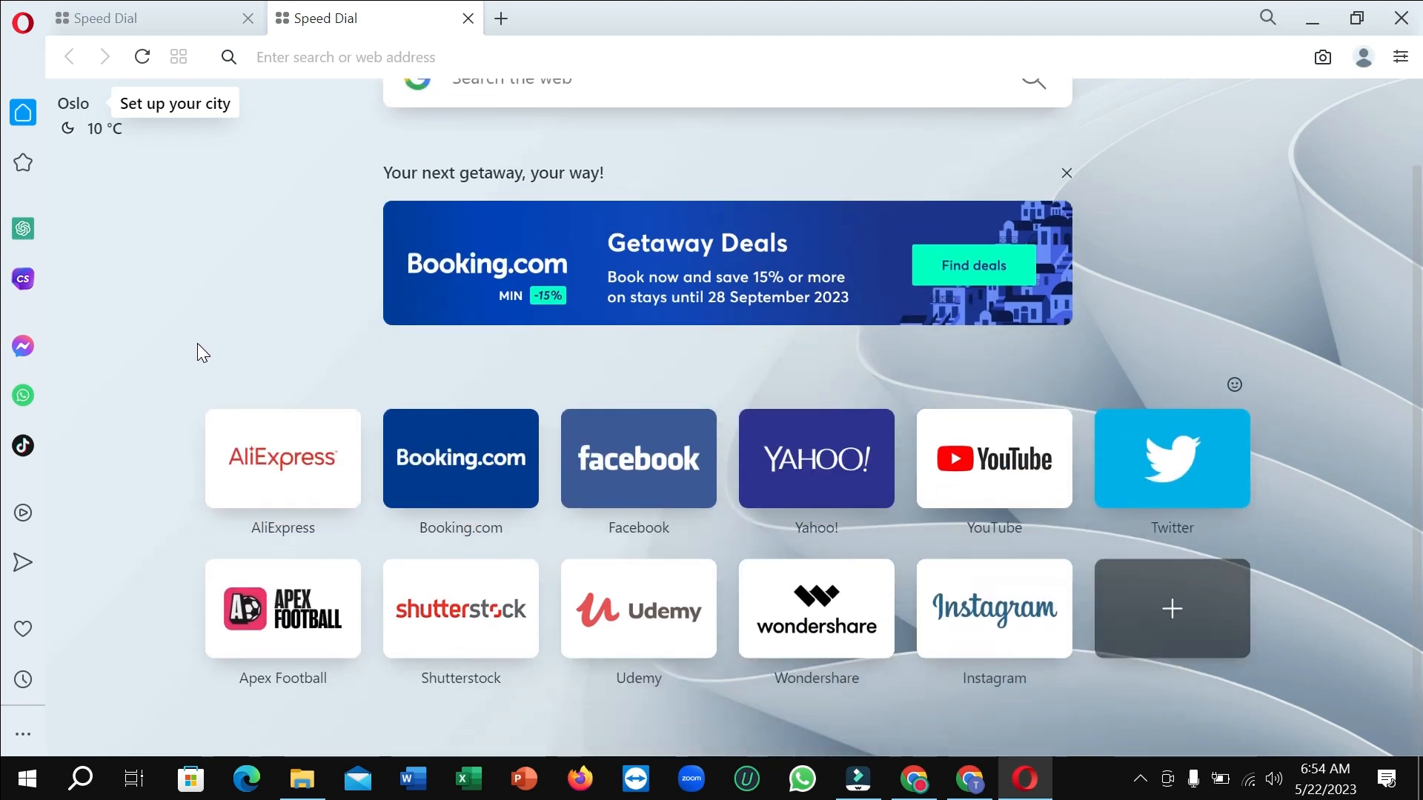
scroll(up, 3)
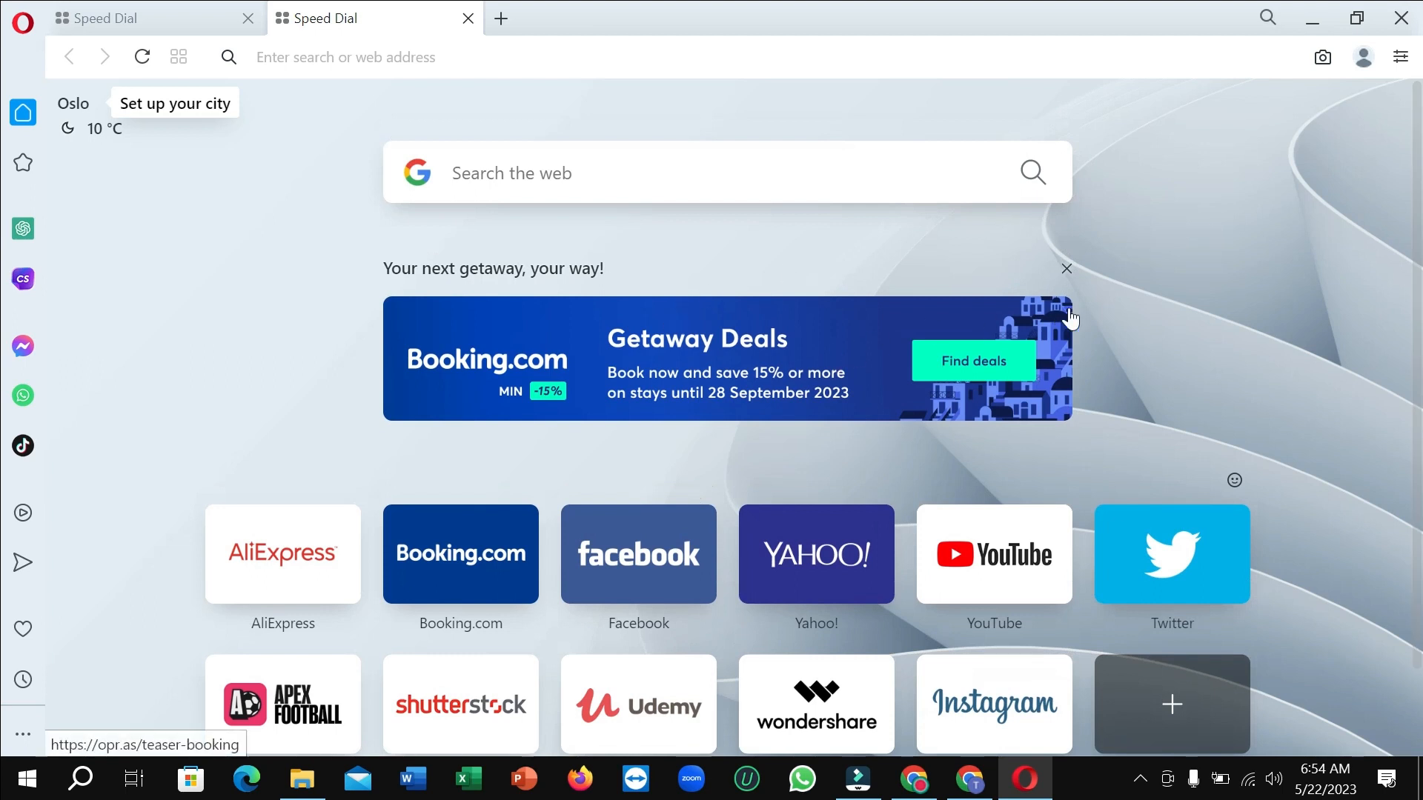
click(1066, 268)
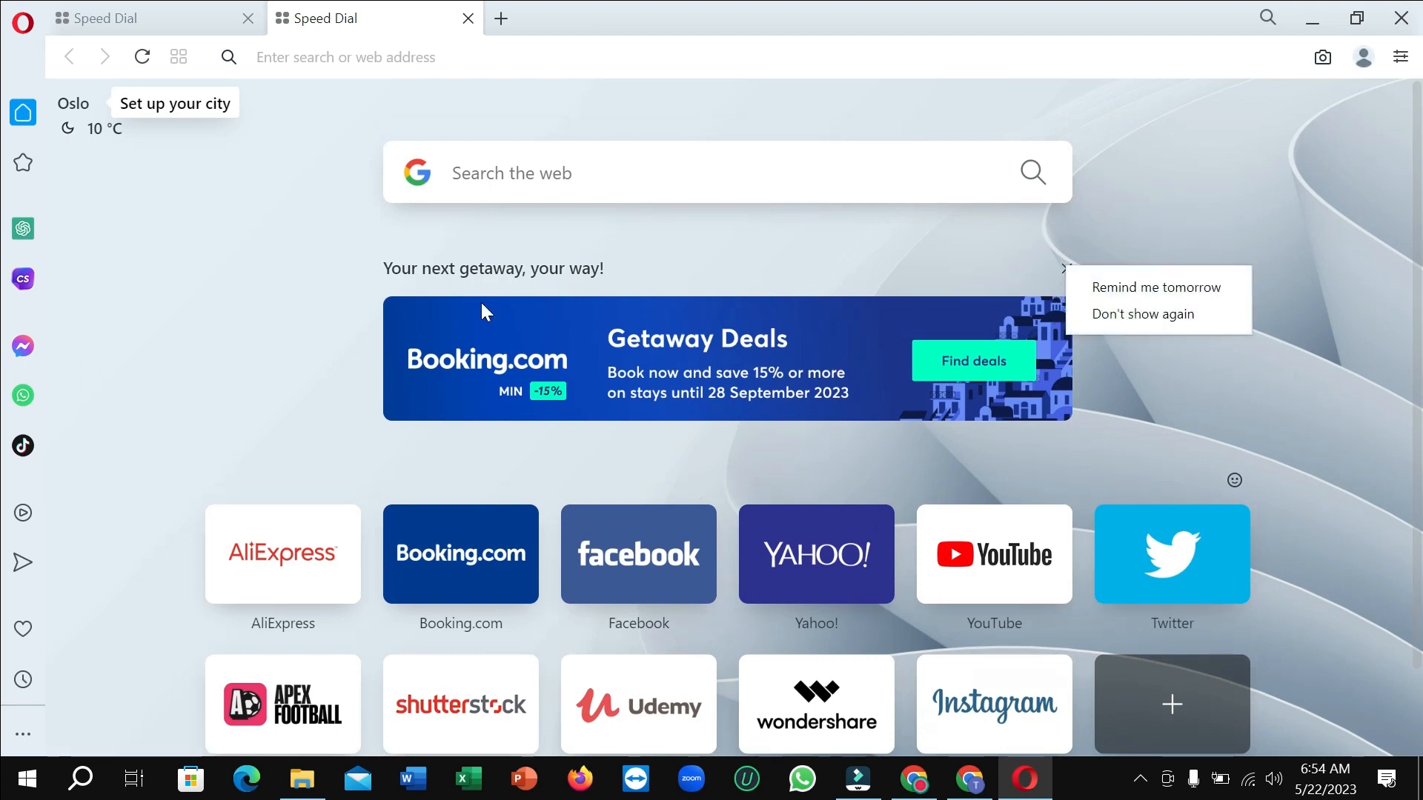
scroll(down, 3)
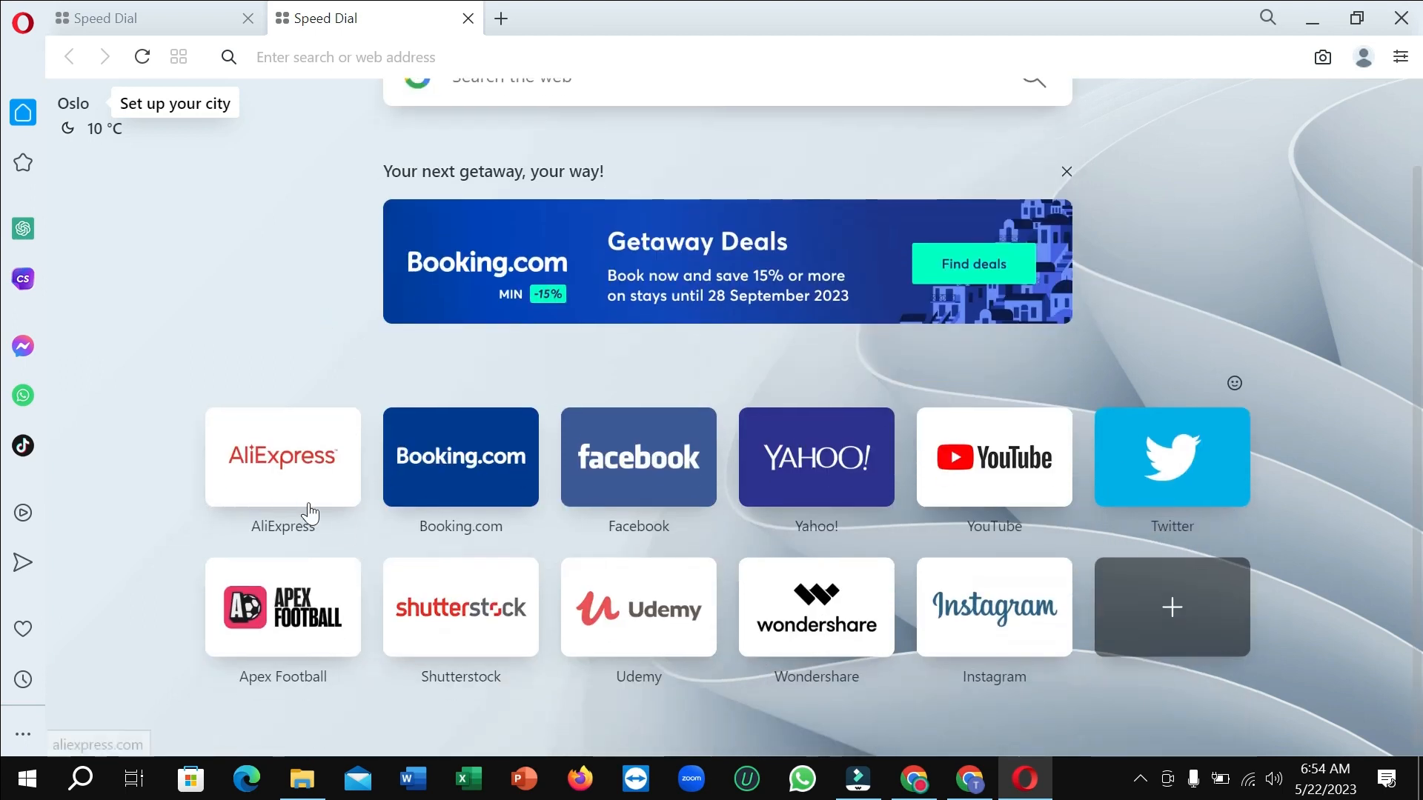
mouse_move(894, 498)
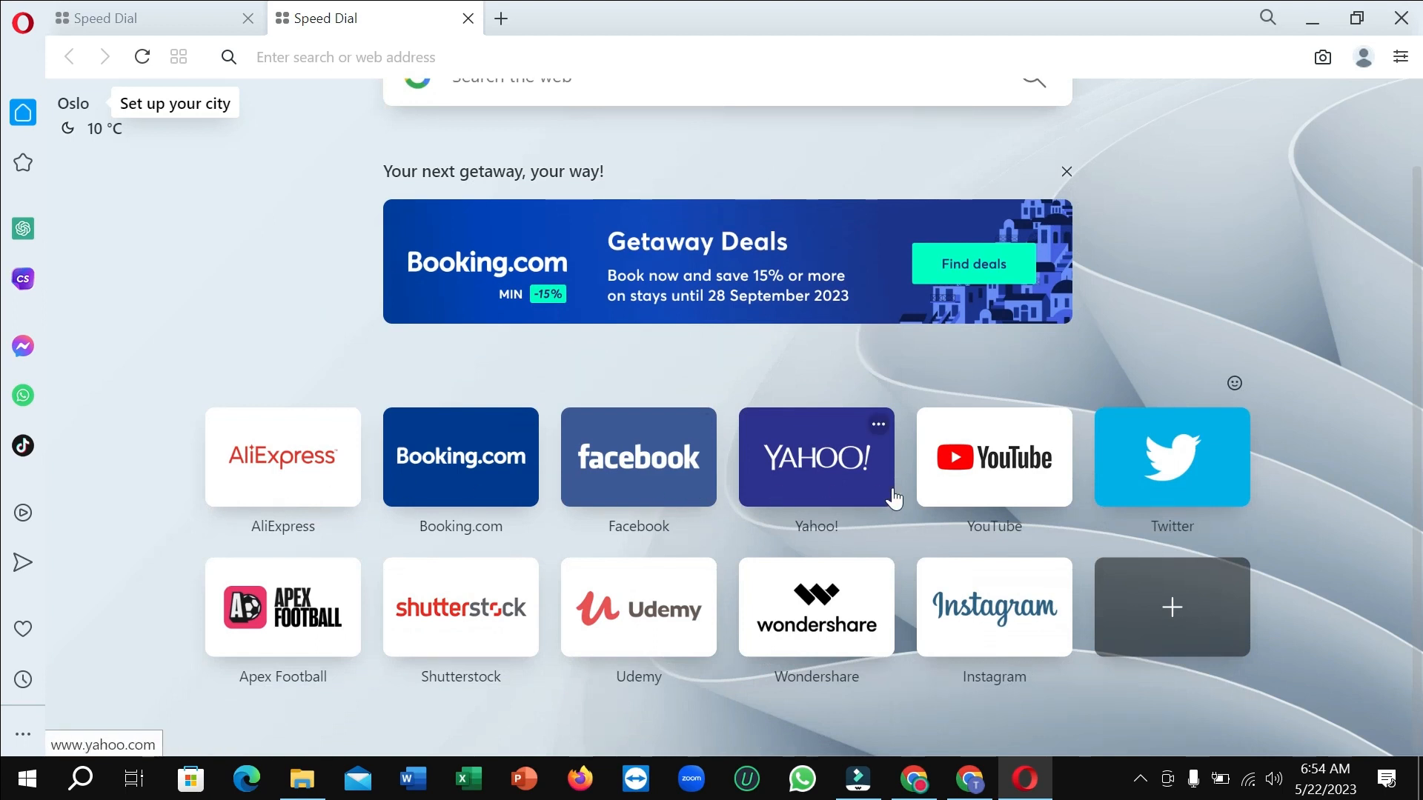
mouse_move(1153, 488)
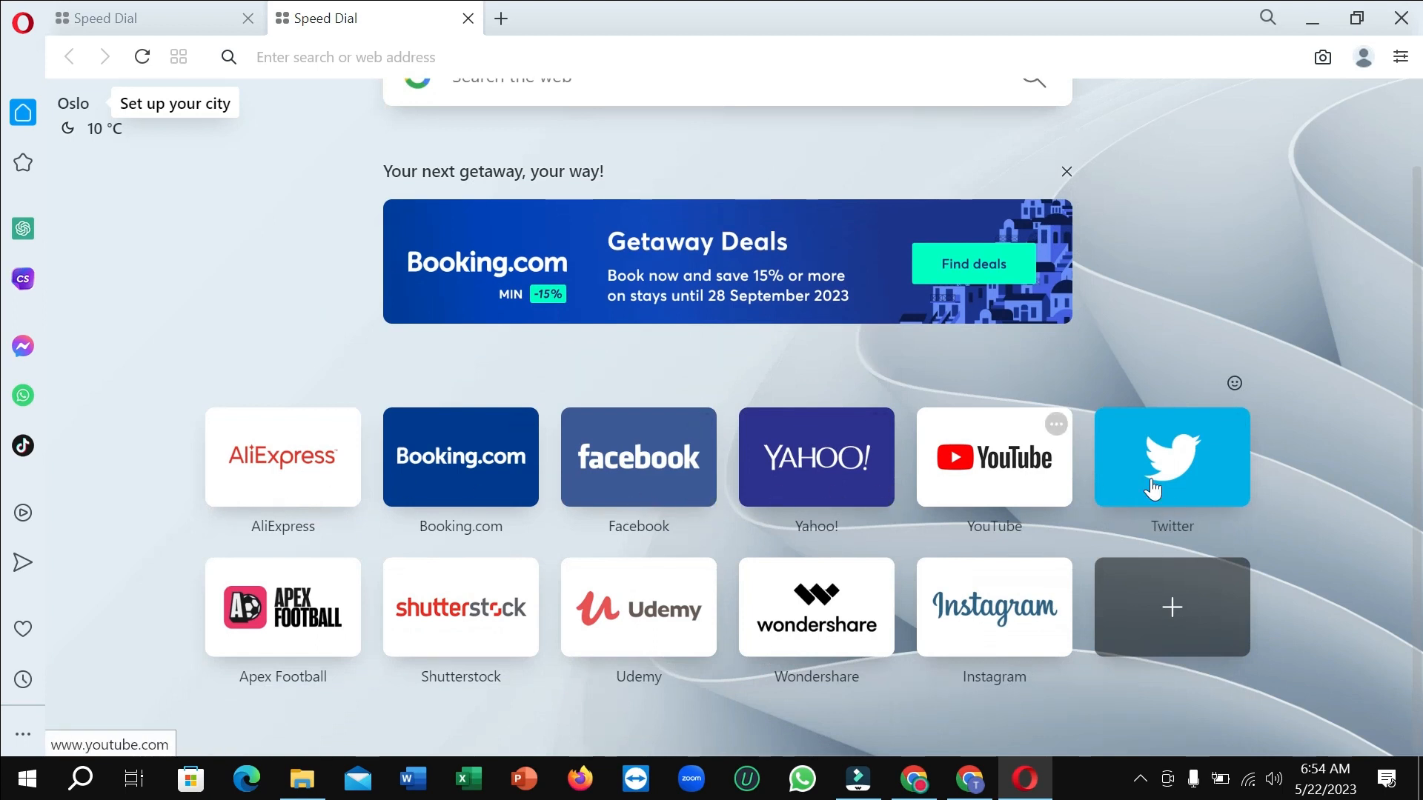
mouse_move(82, 265)
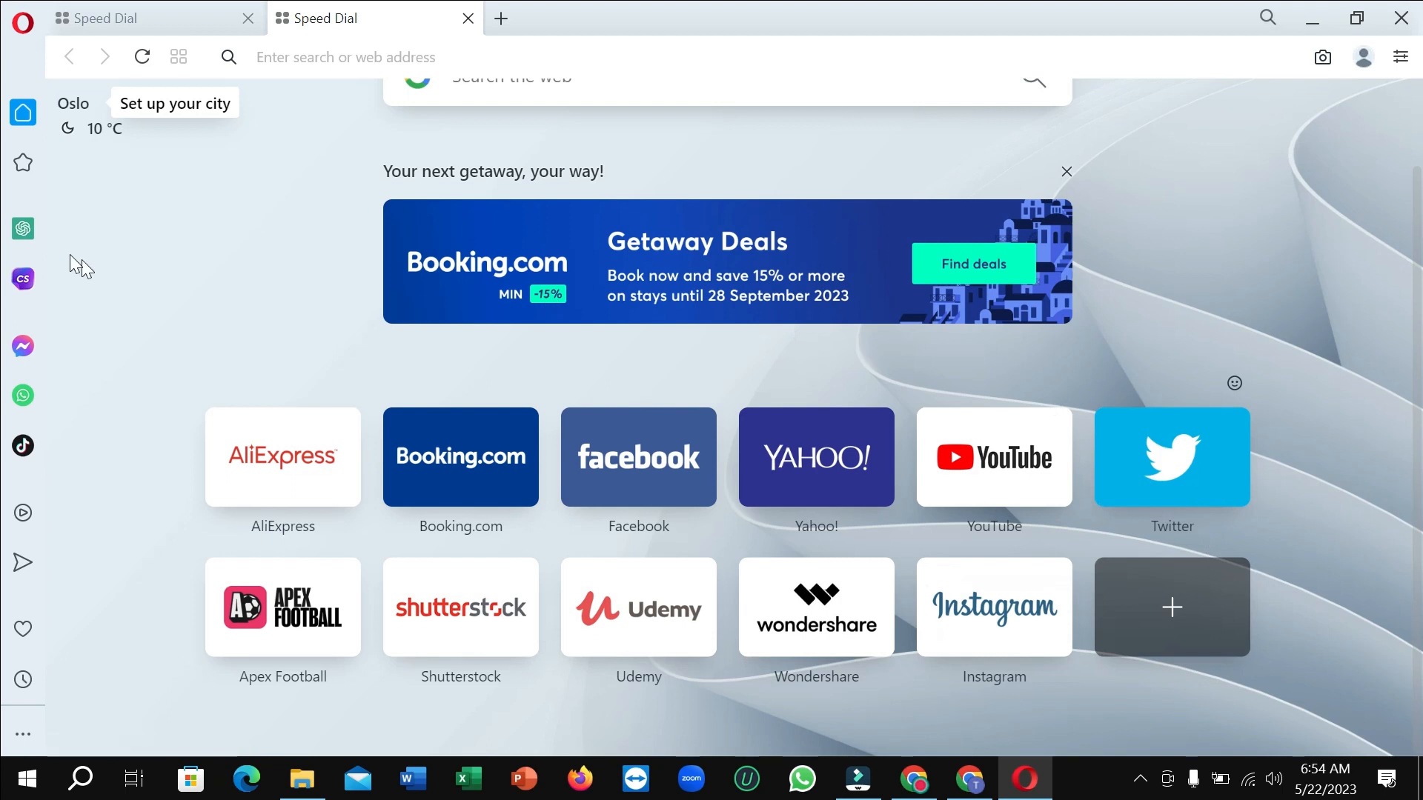
mouse_move(23, 228)
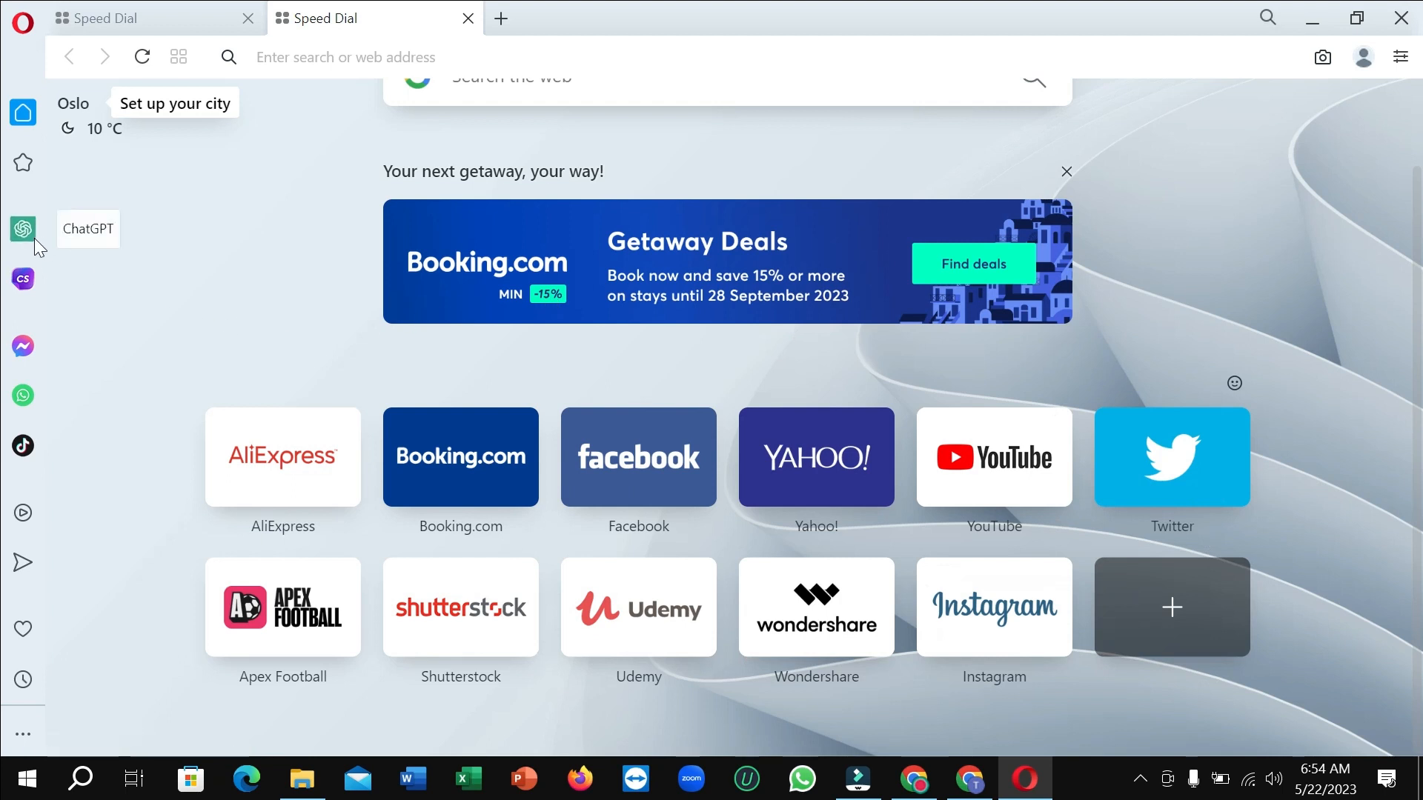
mouse_move(23, 279)
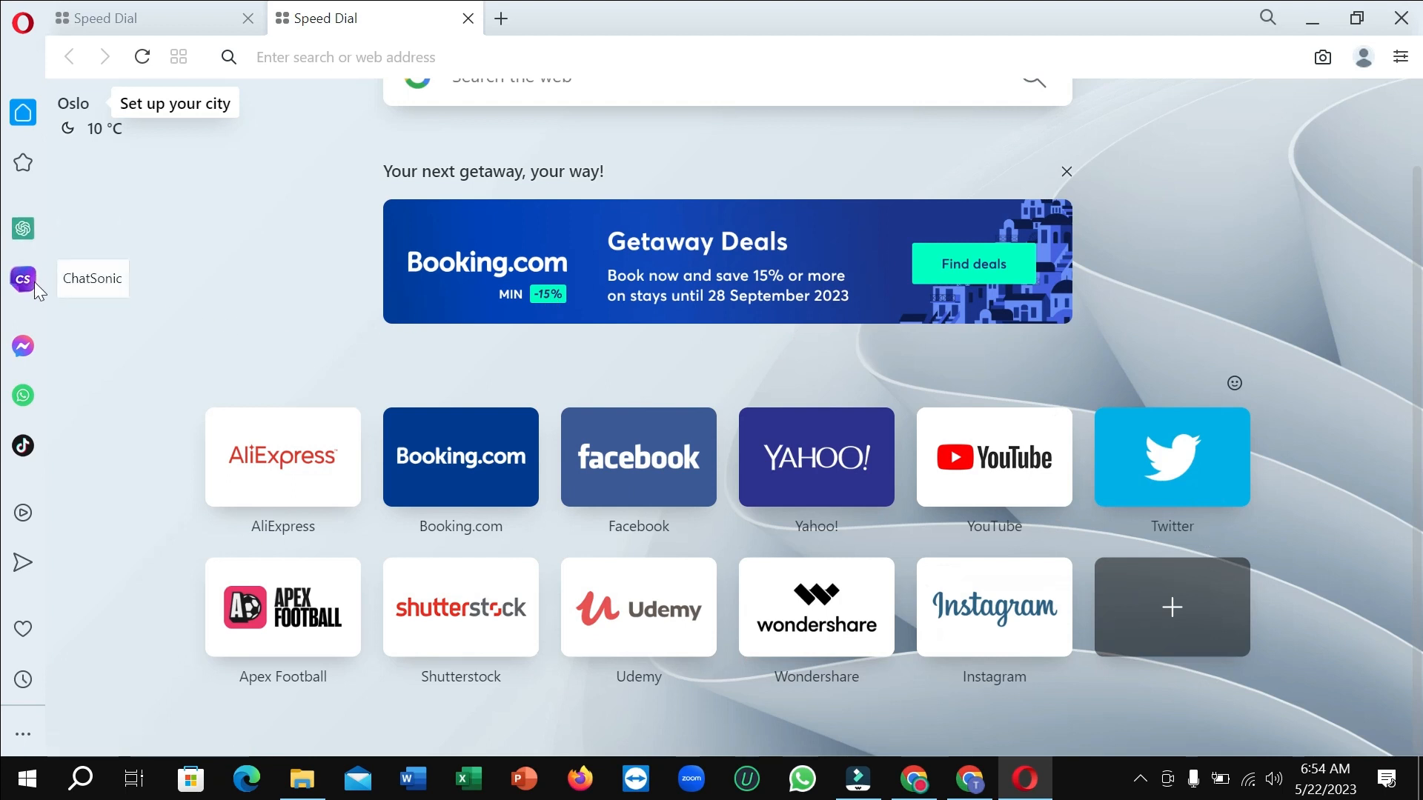
mouse_move(22, 346)
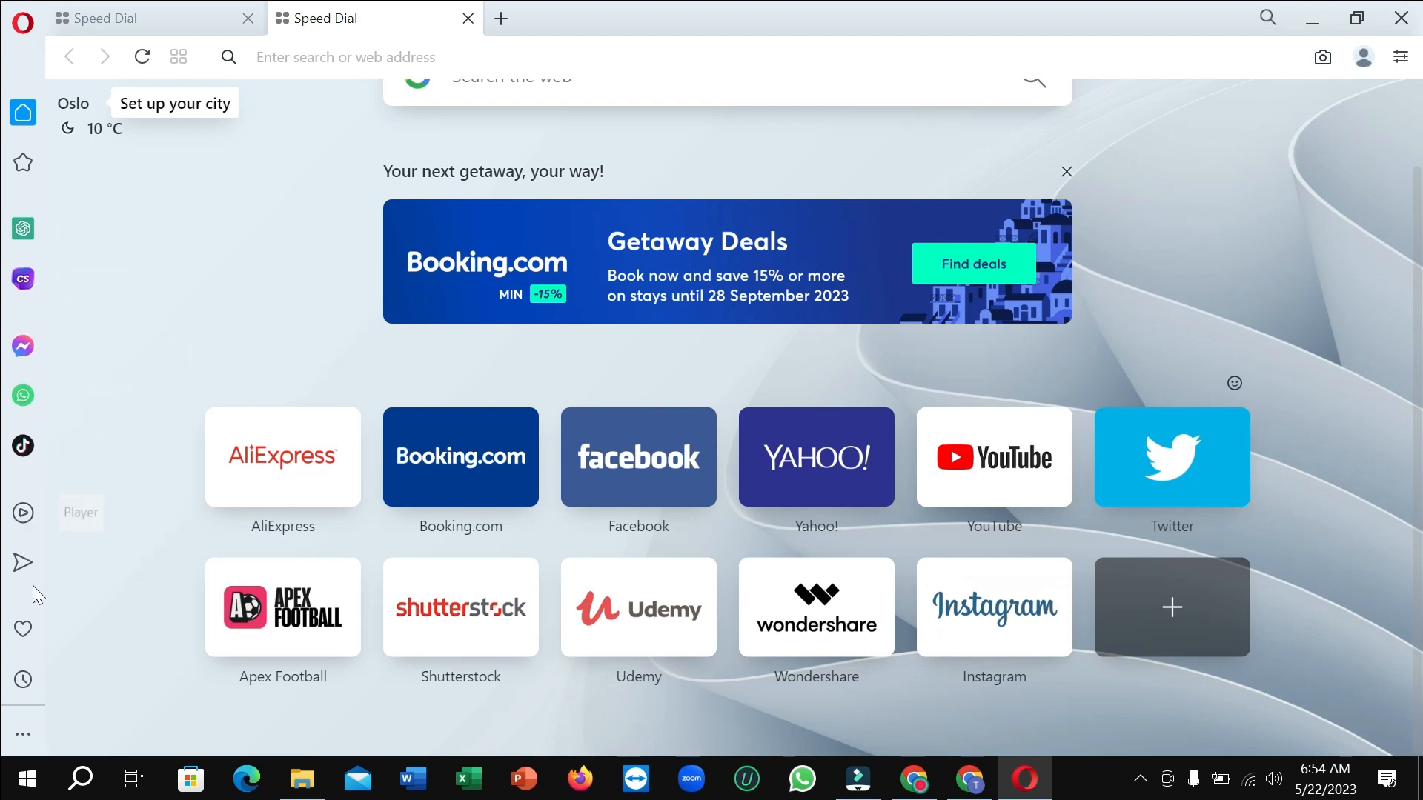
mouse_move(5, 326)
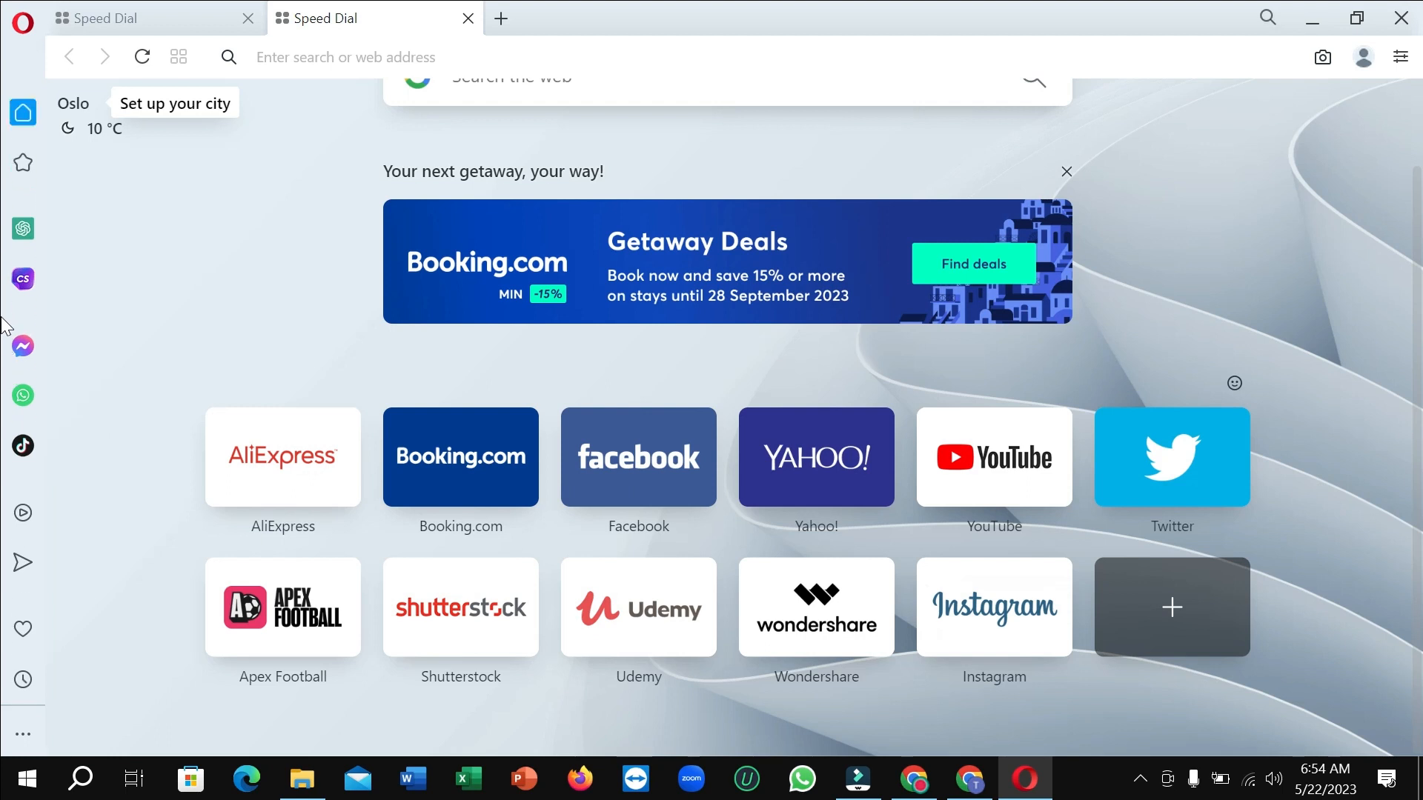
scroll(up, 3)
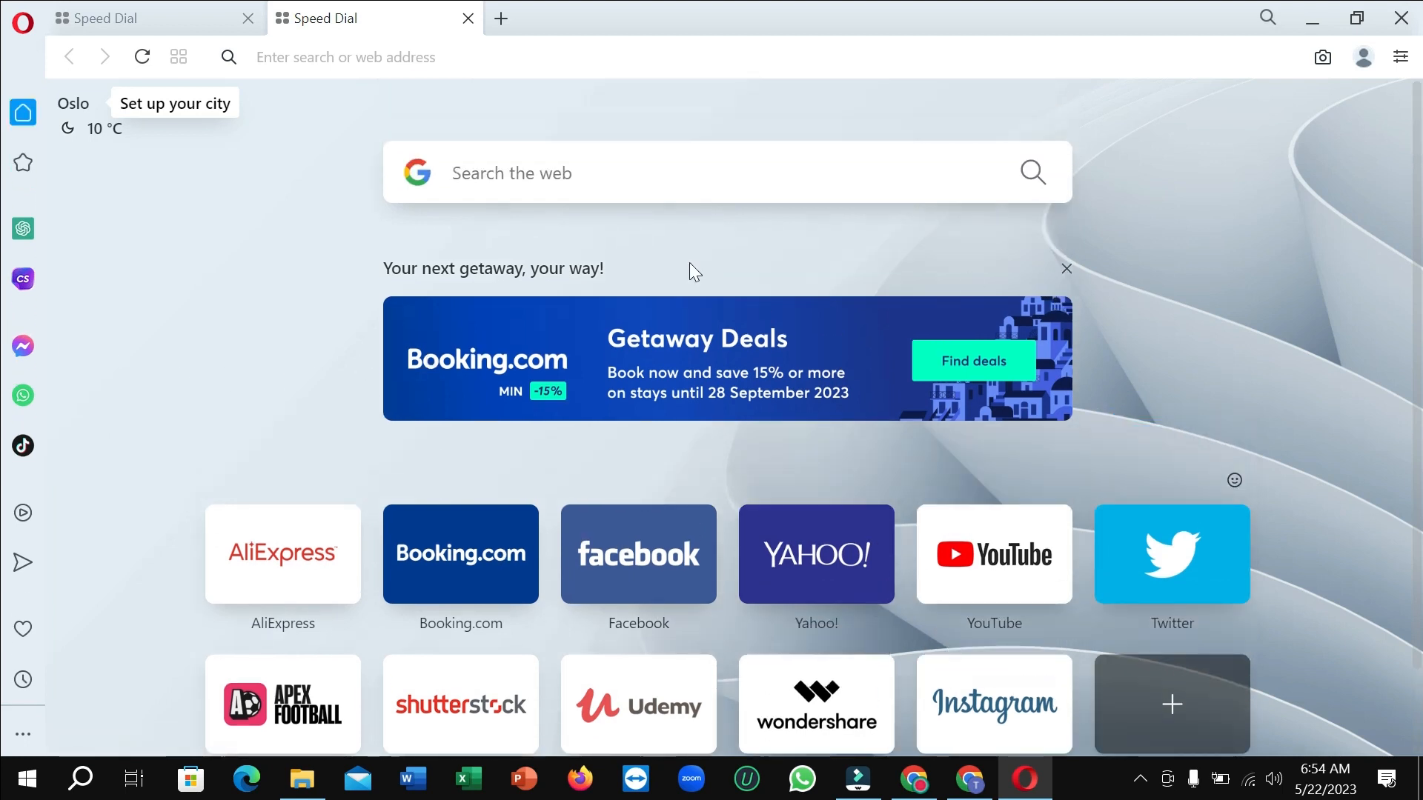
mouse_move(177, 273)
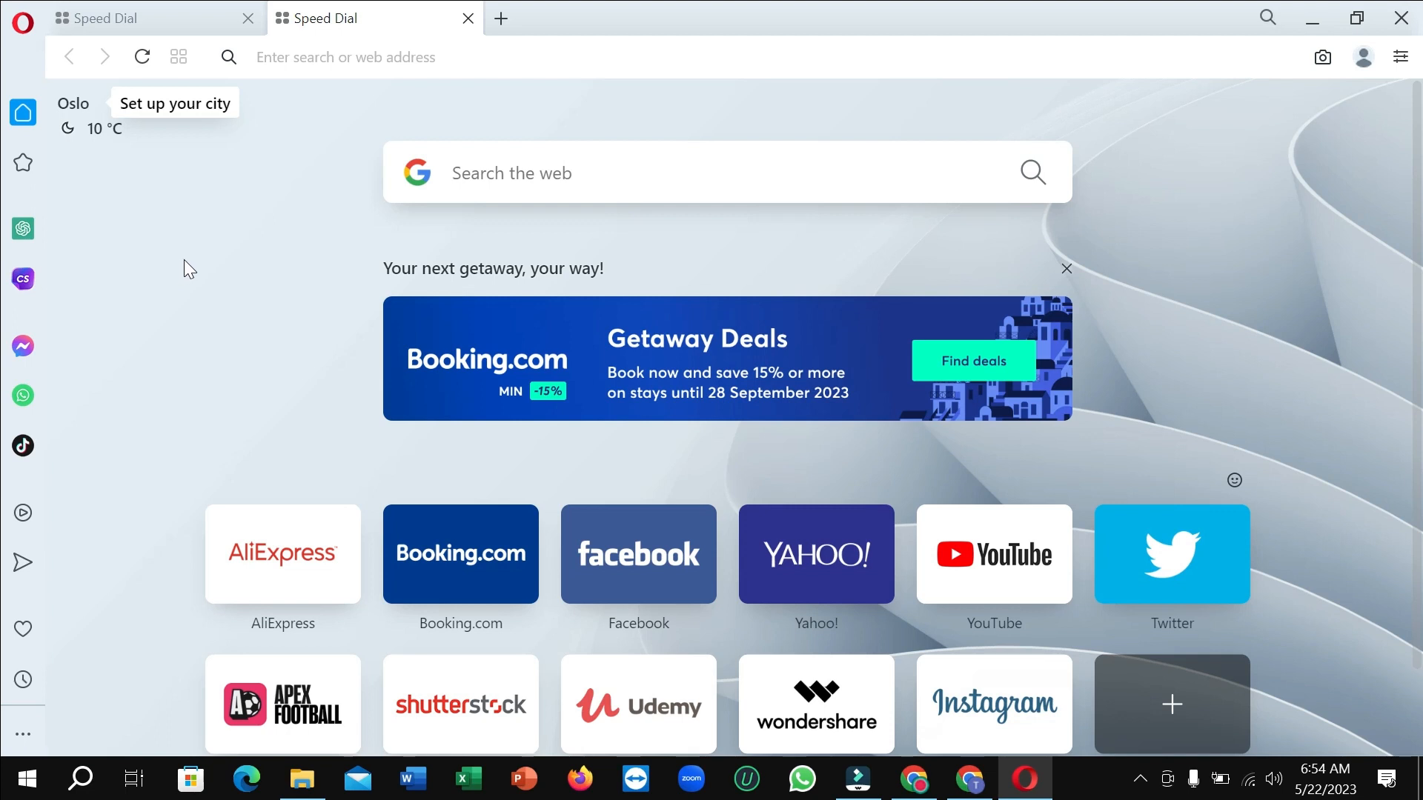
mouse_move(192, 263)
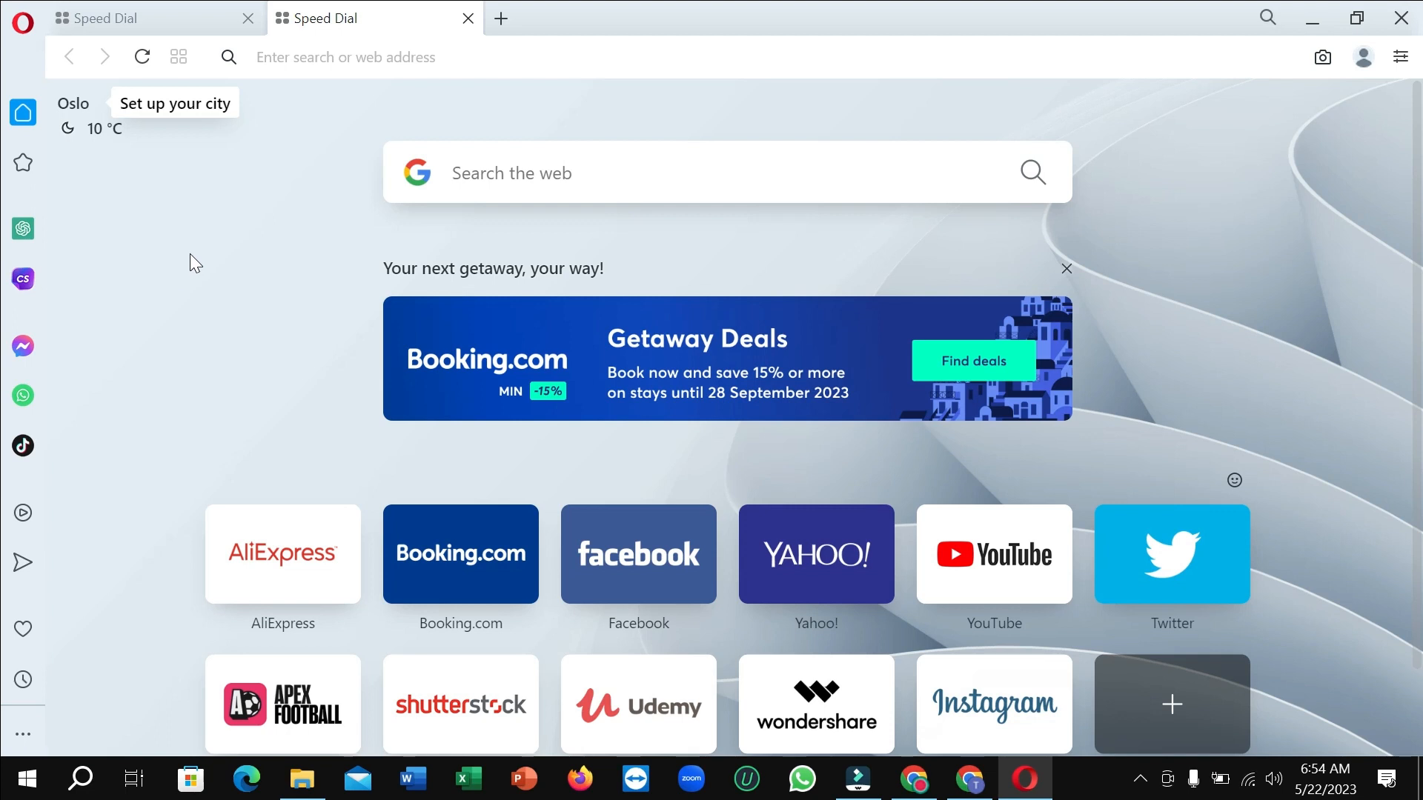